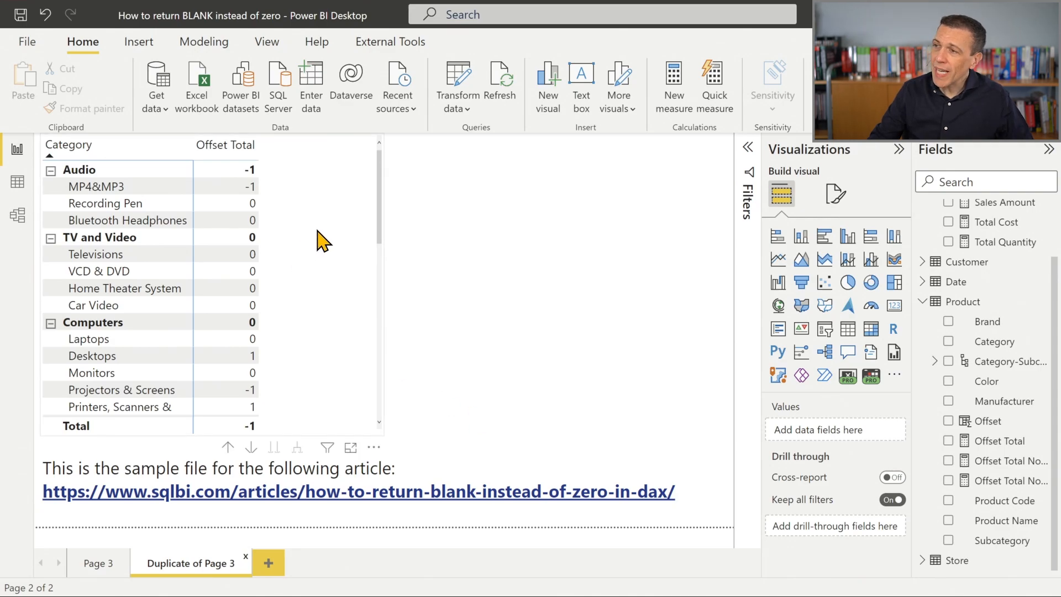
mouse_move(323, 196)
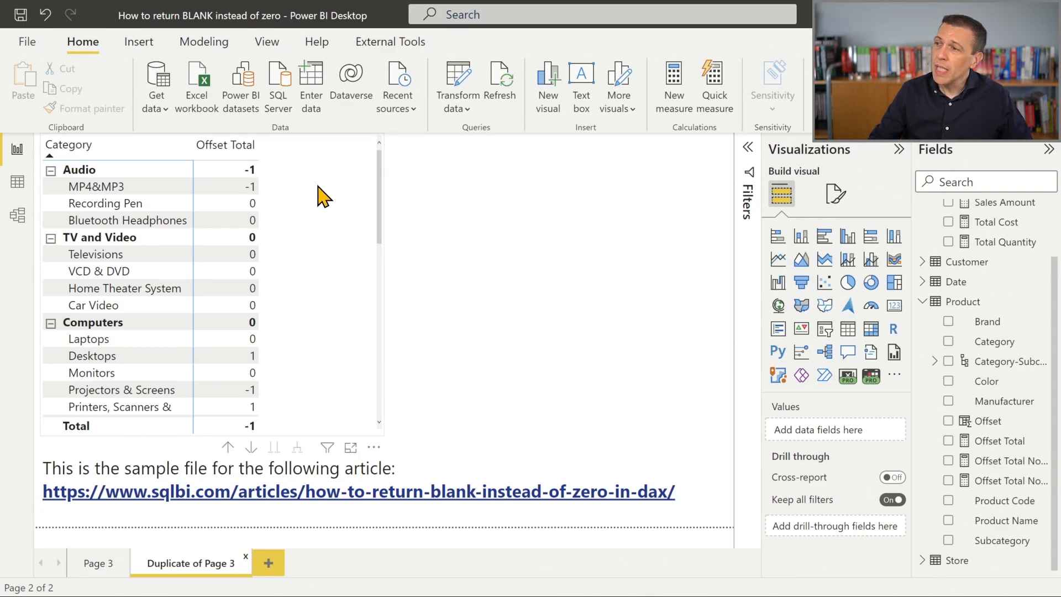
mouse_move(275, 236)
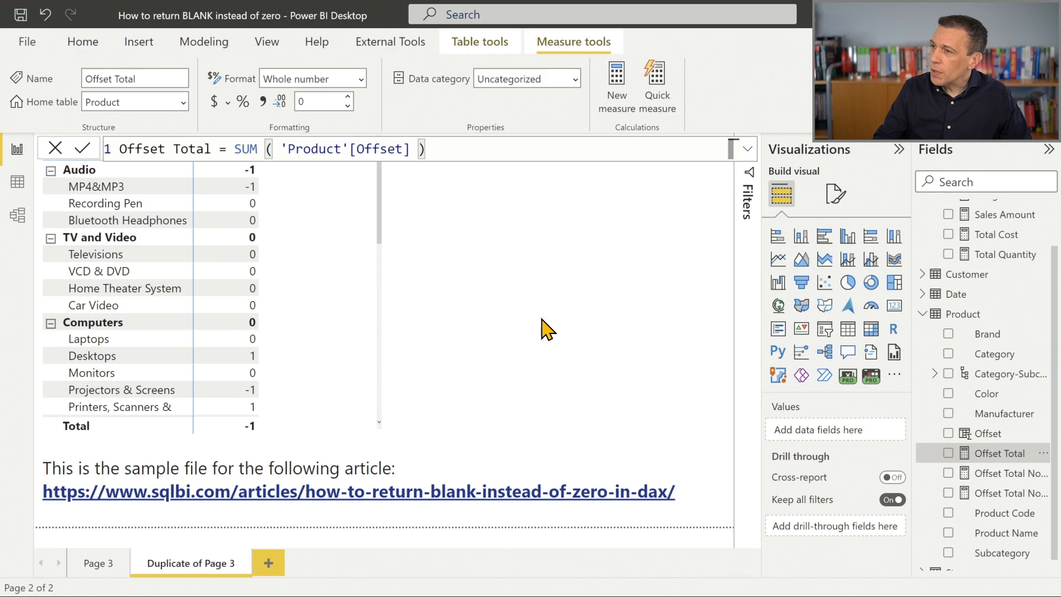
mouse_move(264, 217)
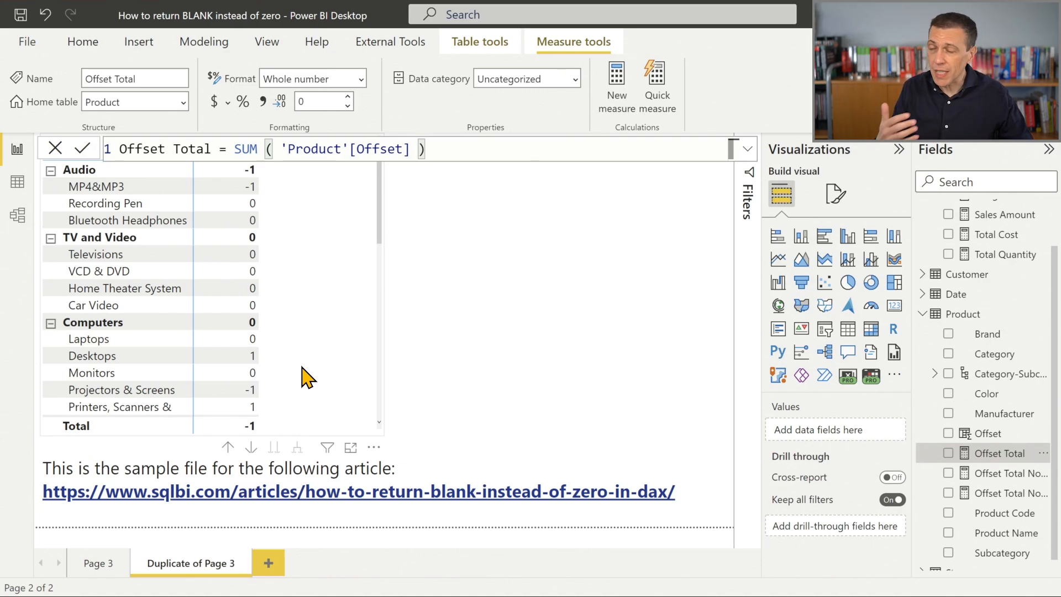
Step: Review Page 3's Offset Total vs No Zero matrices, then return to Duplicate of Page 3
click(83, 40)
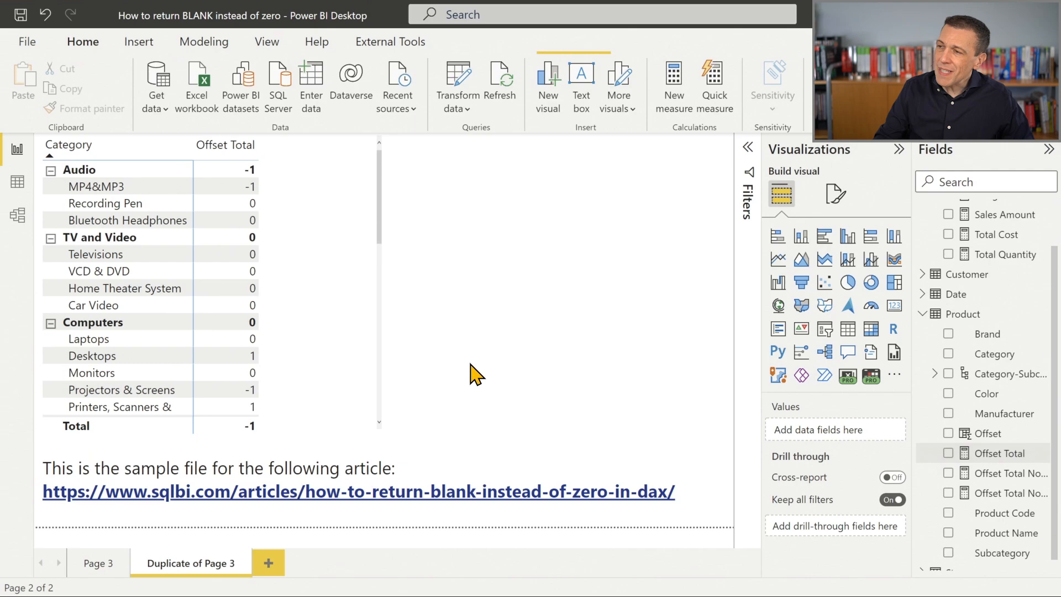
click(97, 562)
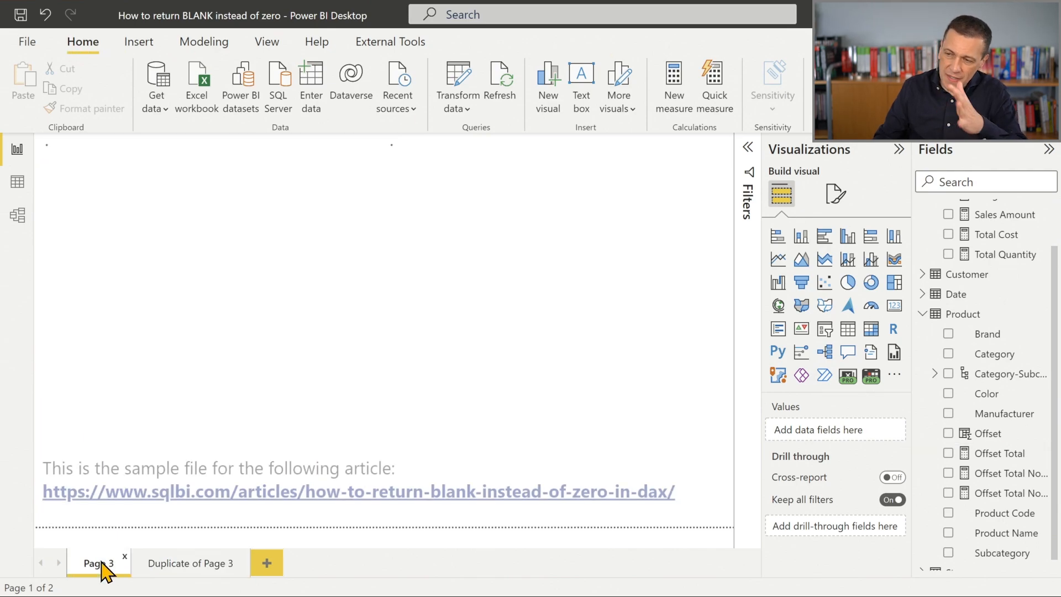
click(99, 562)
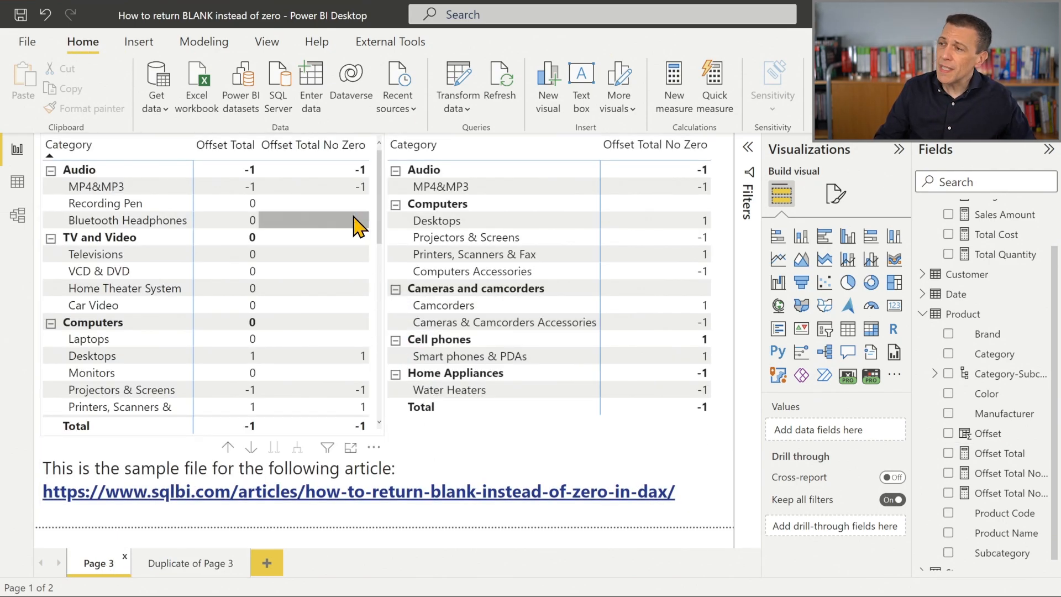
mouse_move(355, 274)
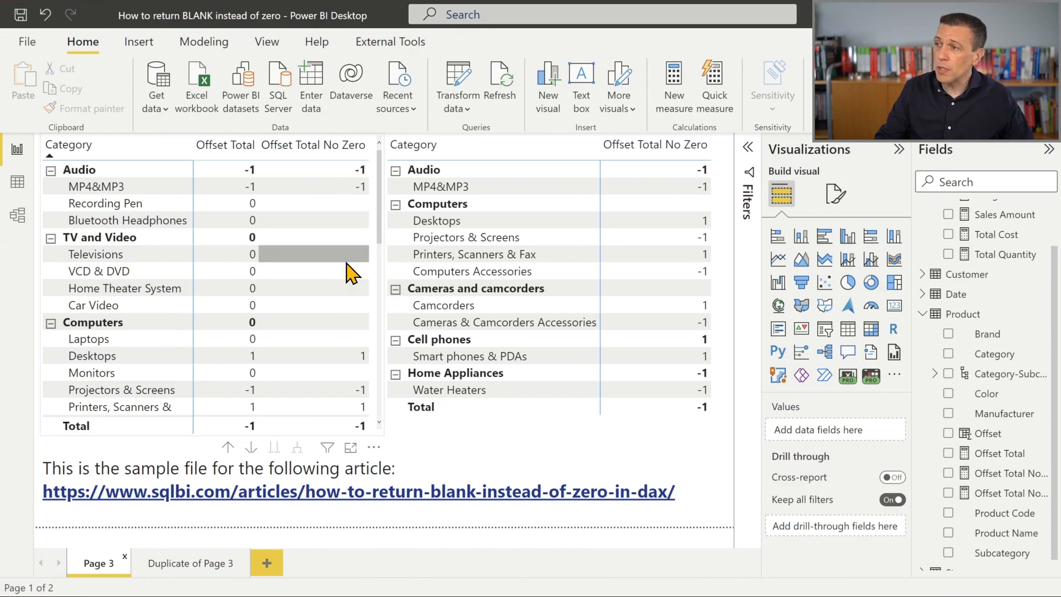
mouse_move(325, 400)
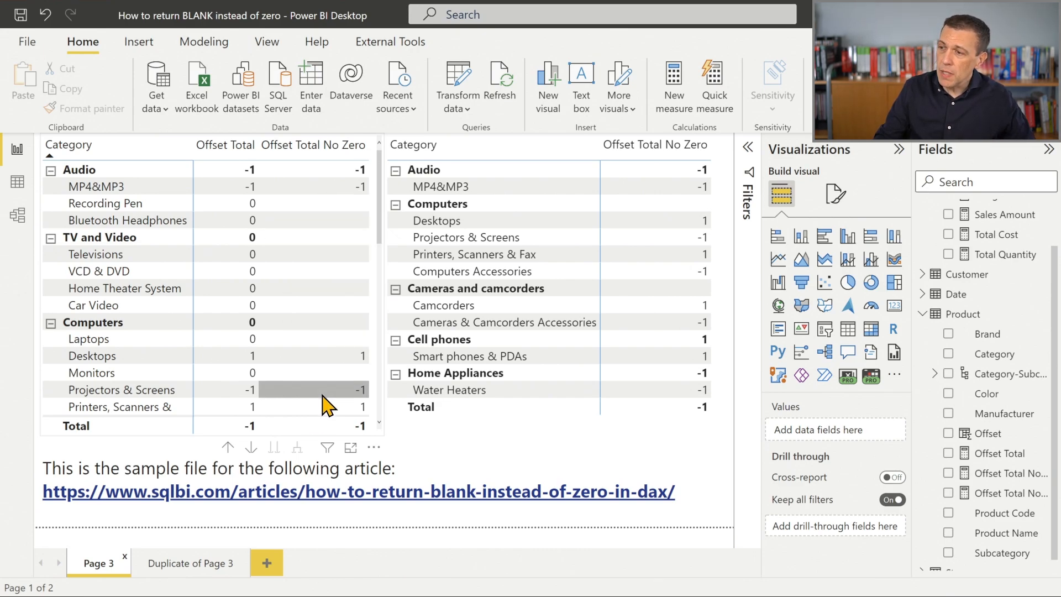
click(191, 562)
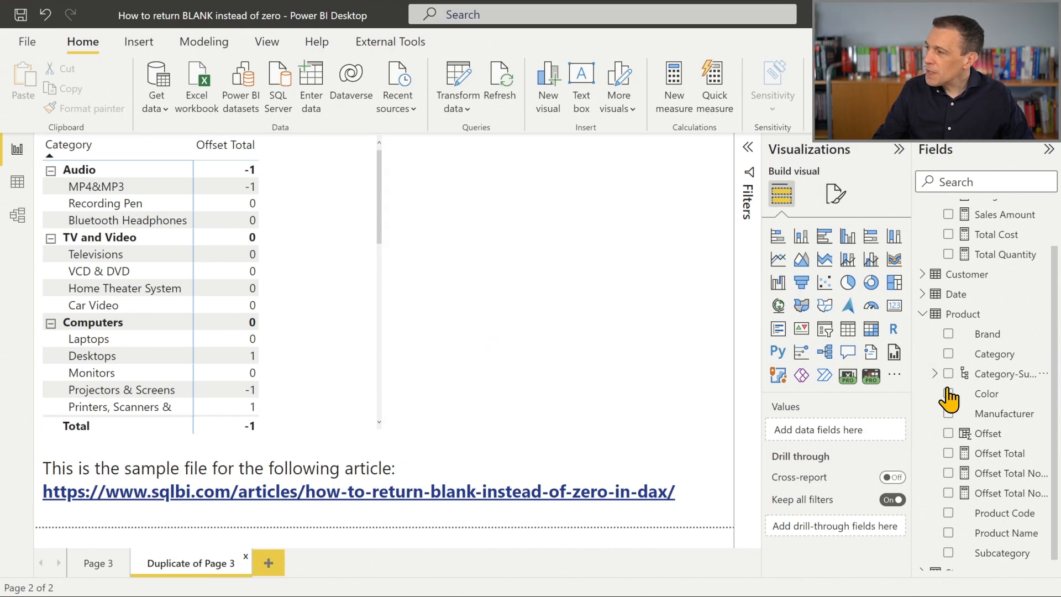
Step: Add a Test measure = SUM('Product'[Offset]) to the matrix beside Offset Total
click(1003, 453)
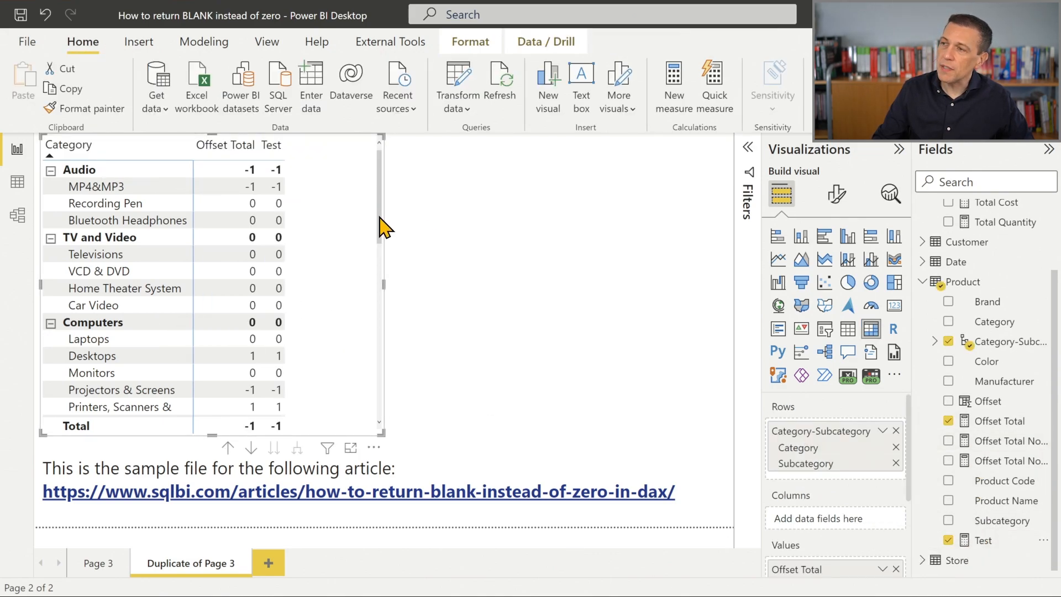
mouse_move(694, 348)
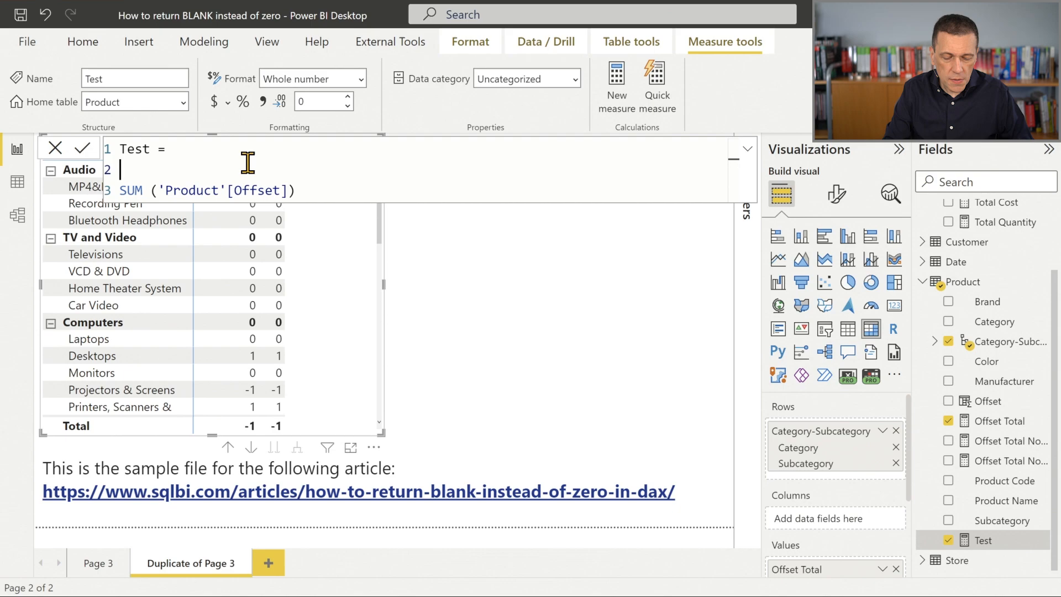
Step: Rewrite Test as IF(SUM('Product'[Offset]) = 0, BLANK(), SUM('Product'[Offset]))
text(IF ( SUM ('Product'[Offset)
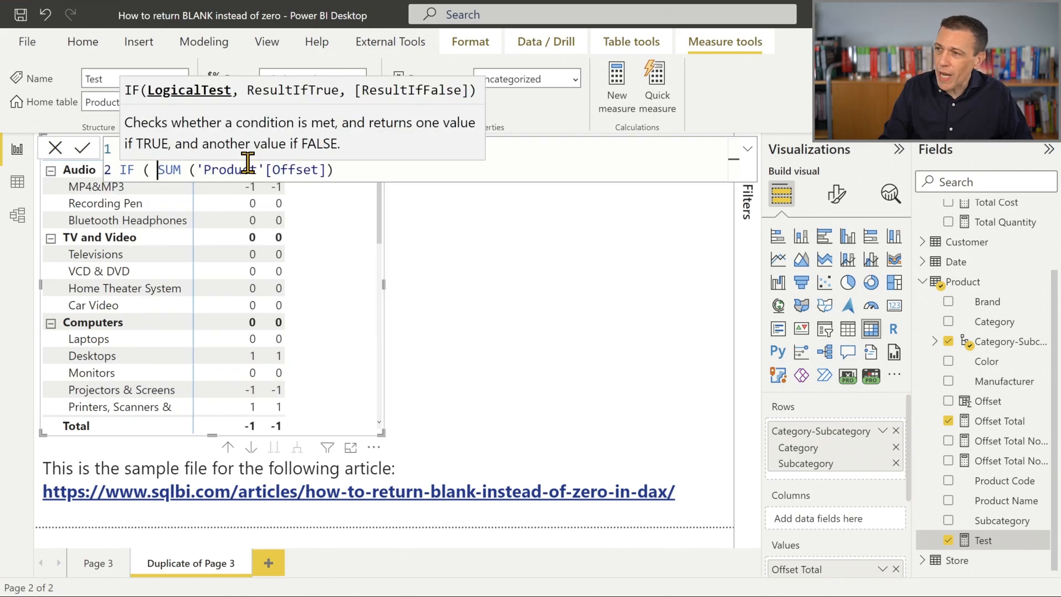
key(enter)
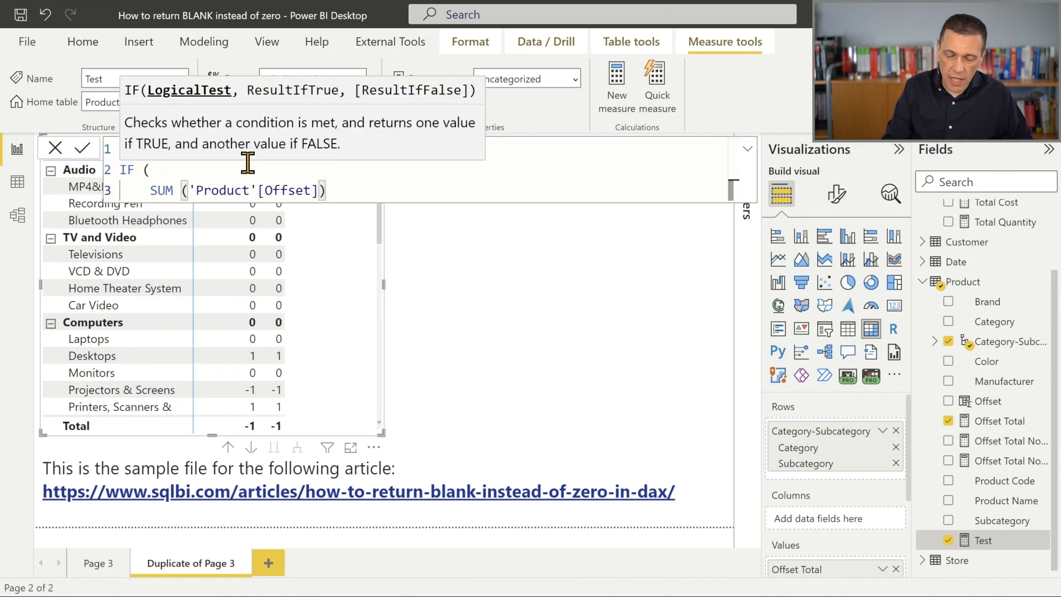
text(= 0,)
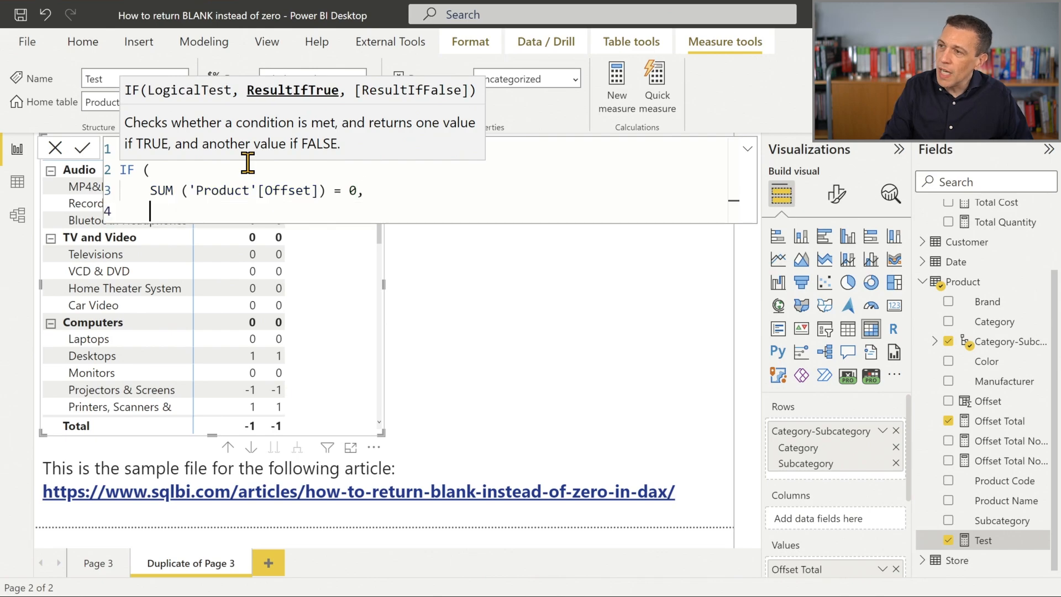
text(BLANK(),)
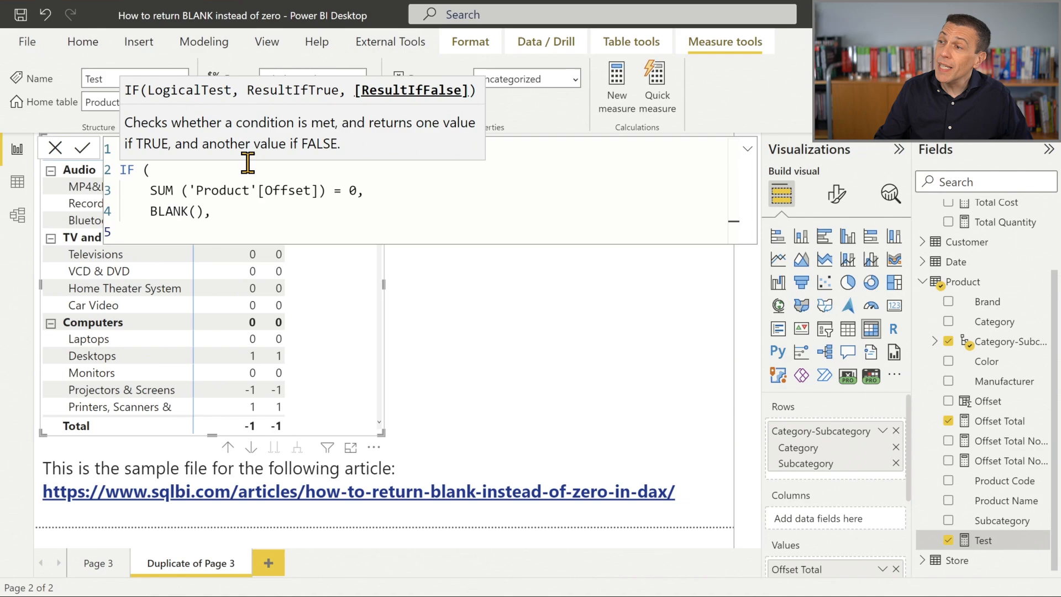
click(318, 189)
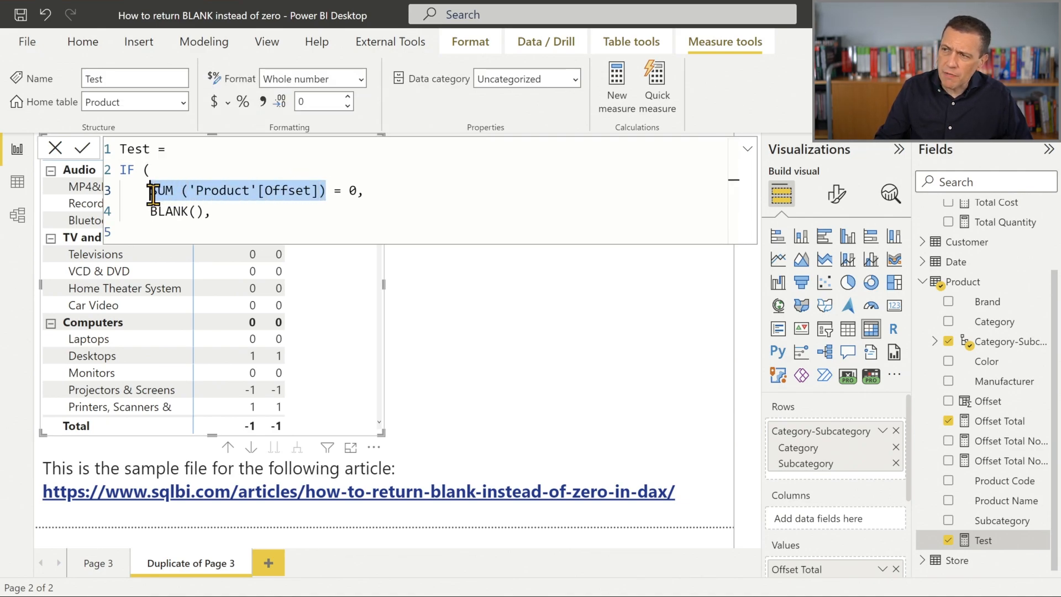
text(SUM ('Product'[Offset]))
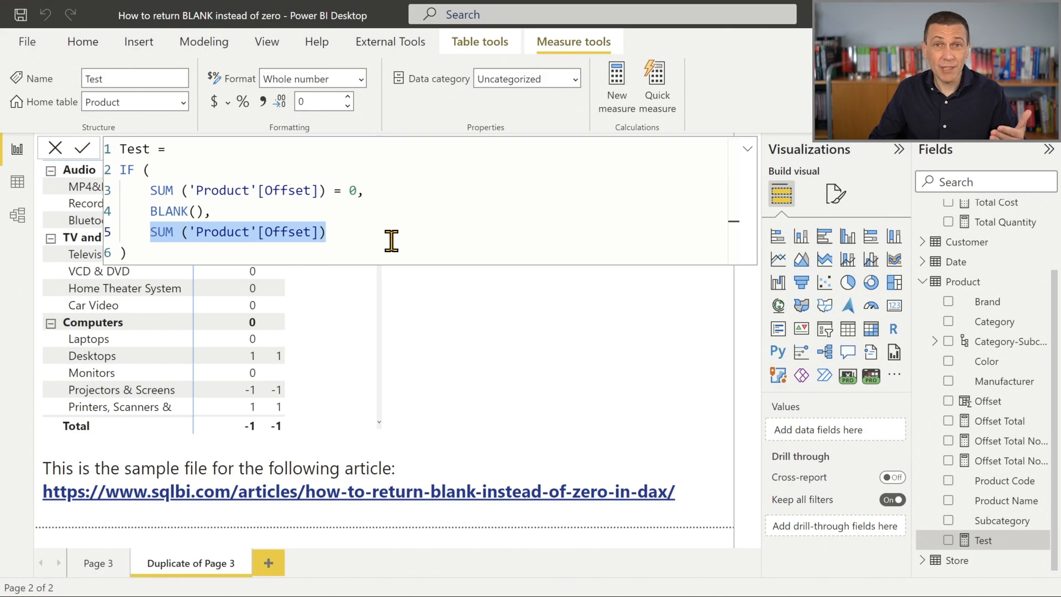
Step: Declare VAR SumOffset = SUM('Product'[Offset]) at the start of the Test measure
click(173, 149)
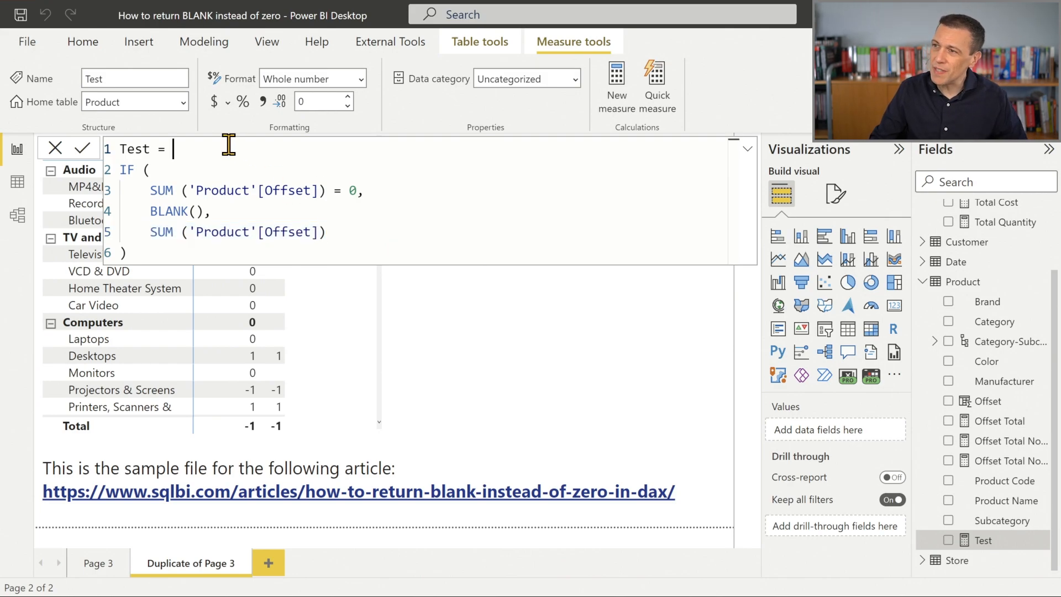
text(VAR S)
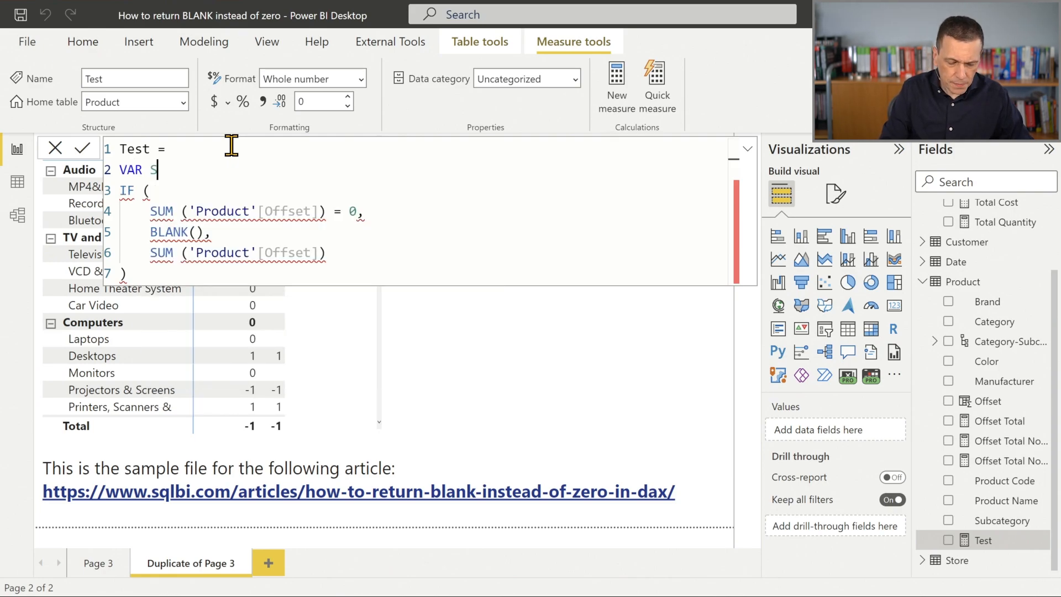
text(umOffset)
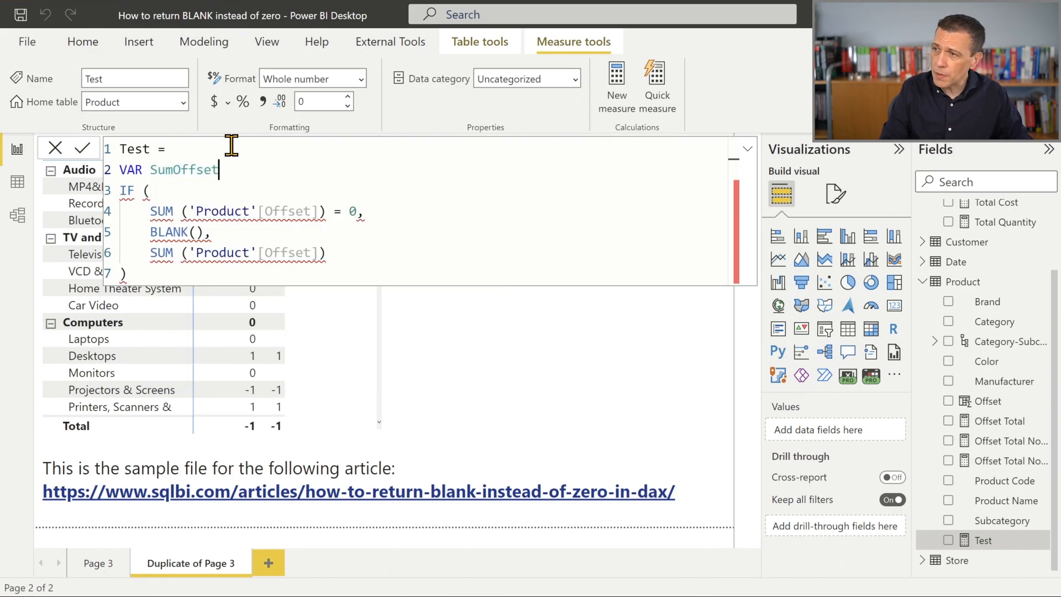
text(=)
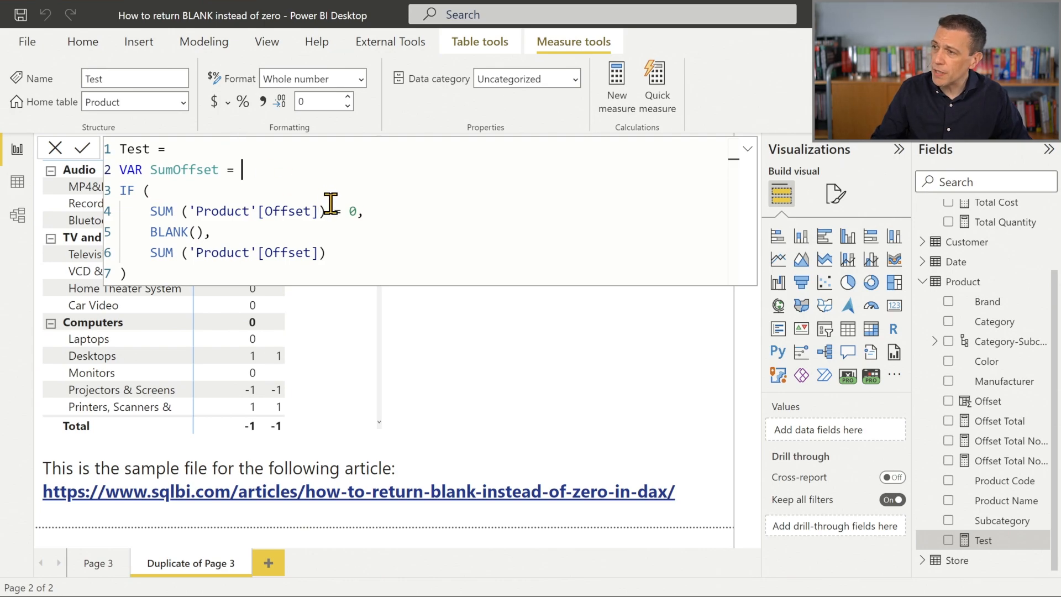
drag(153, 211, 325, 211)
text(RETURN )
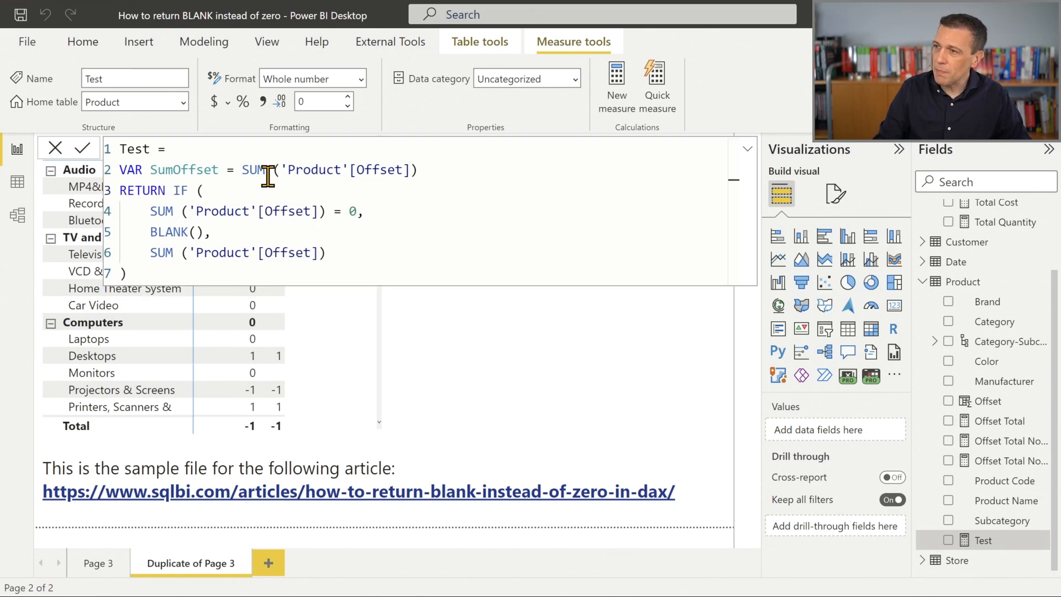
Step: Replace both SUM calls inside the IF with the SumOffset variable
drag(151, 211, 316, 211)
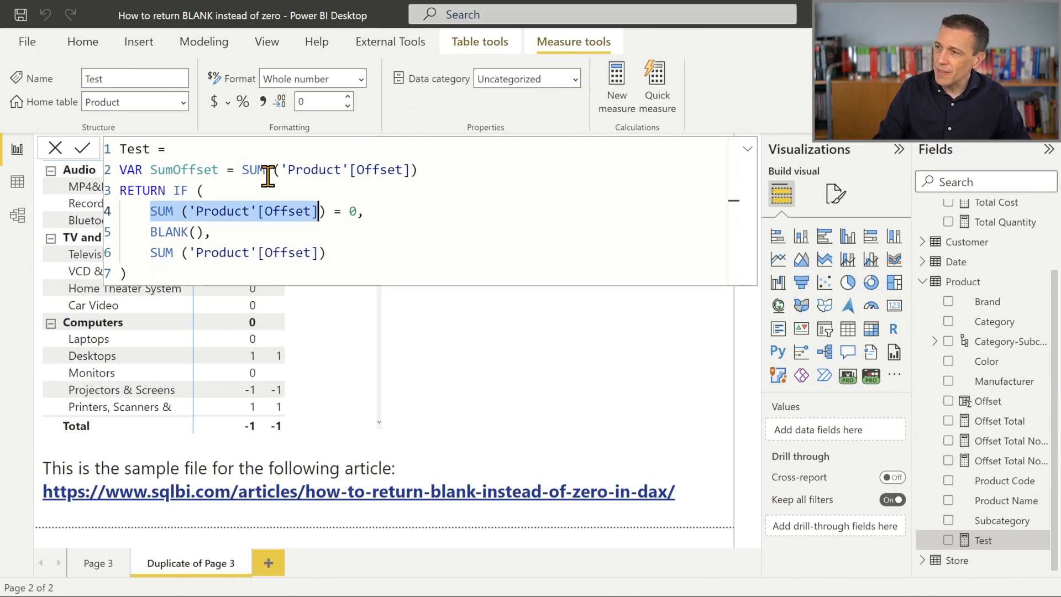
text(SumOffset = 0,)
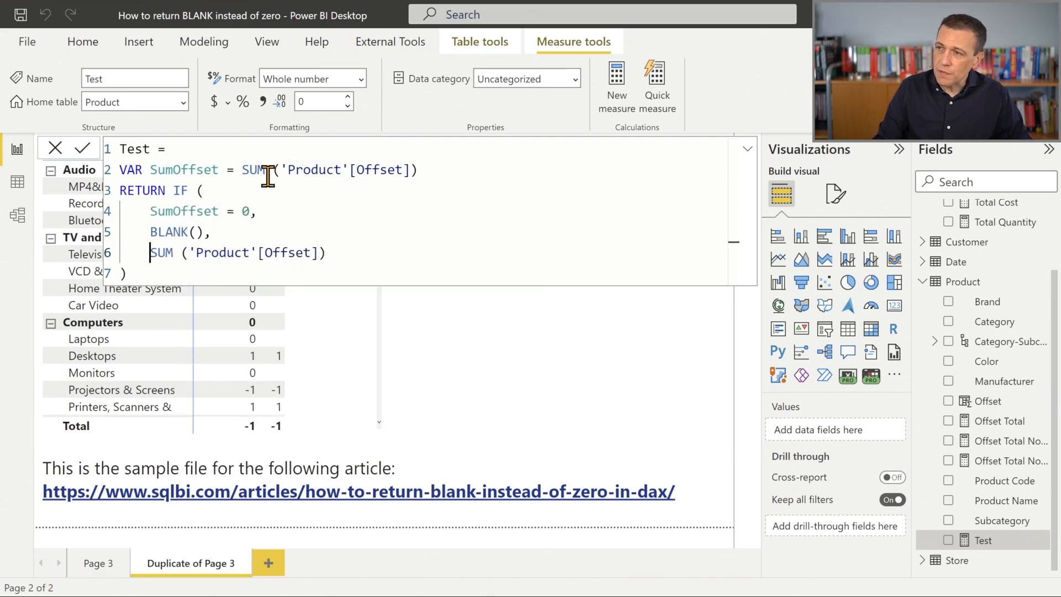
text(SumOffset)
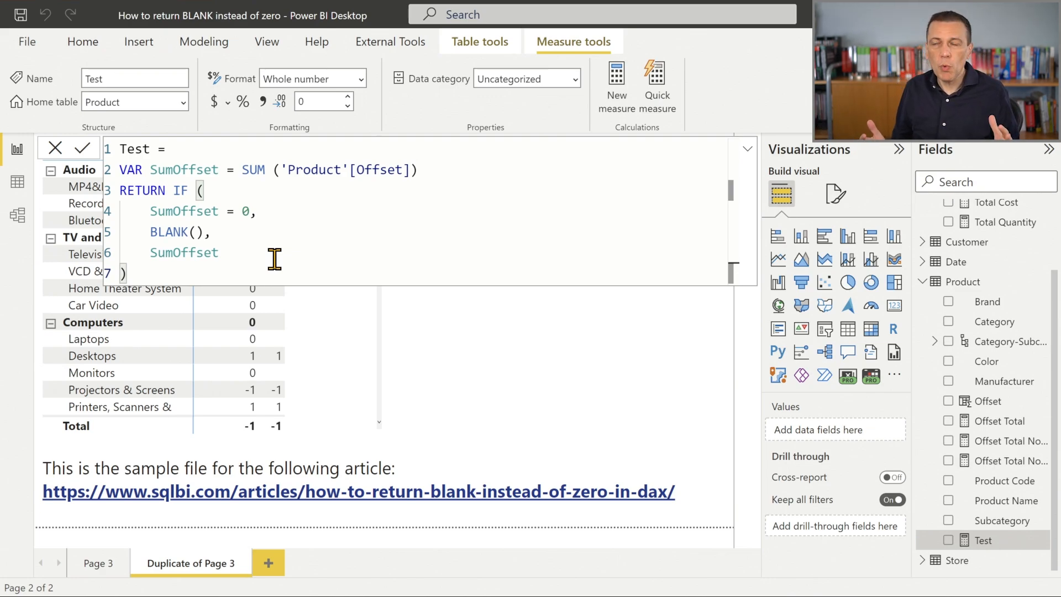
mouse_move(396, 353)
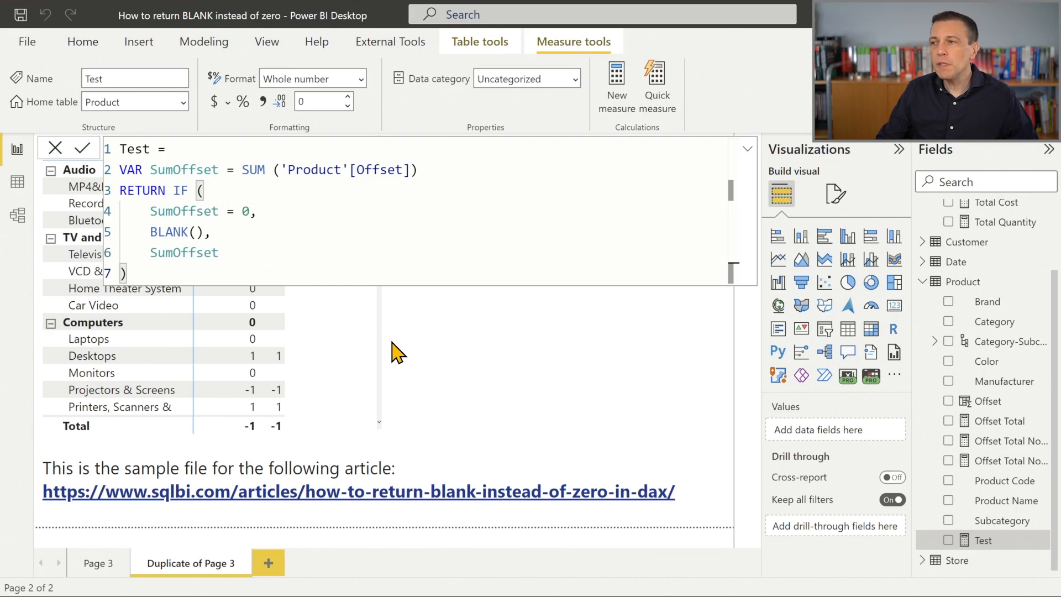
mouse_move(422, 357)
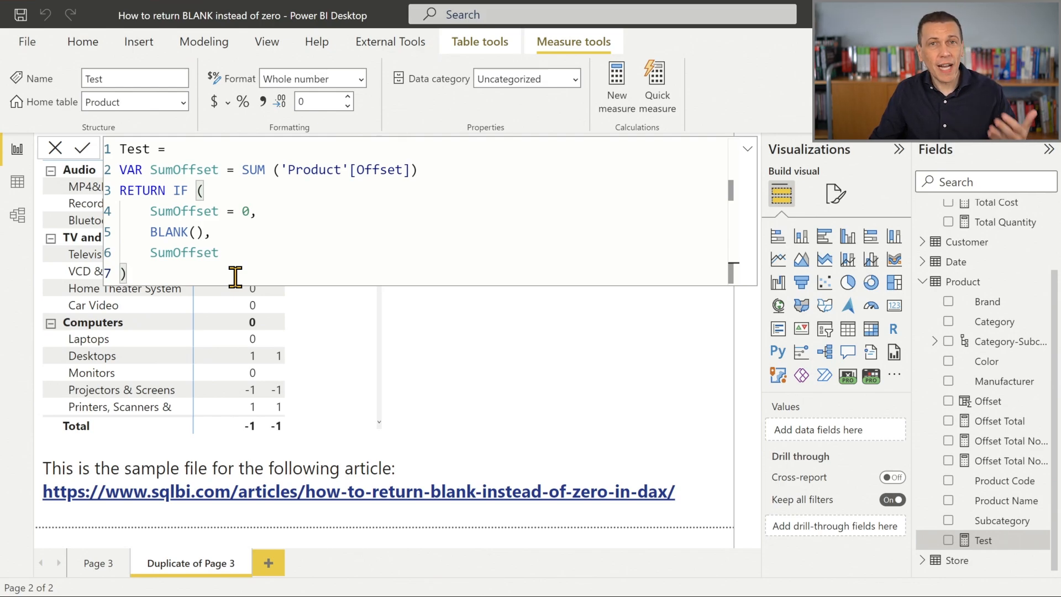
mouse_move(230, 232)
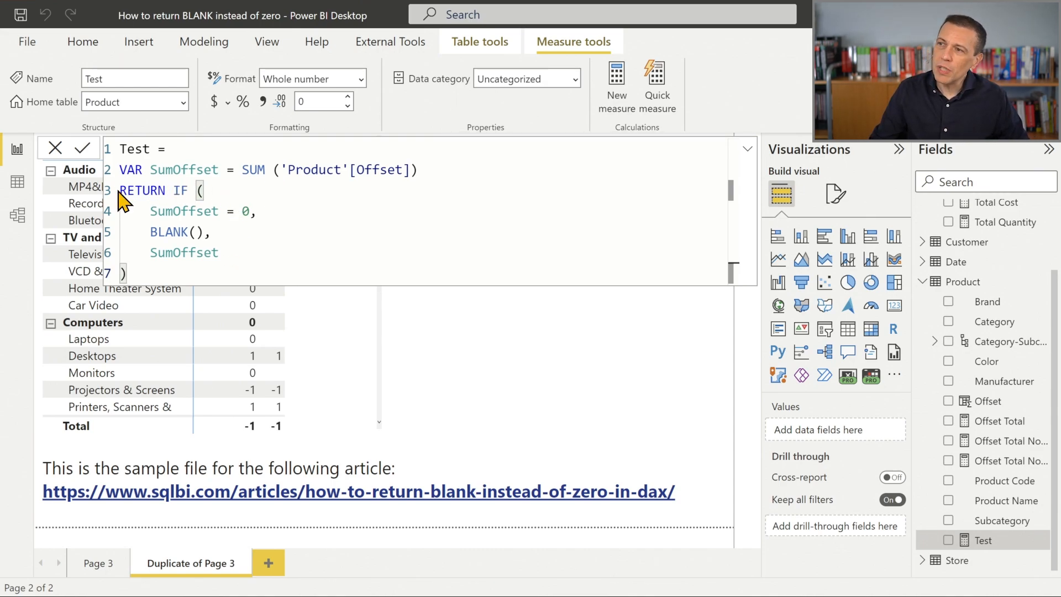
Step: Change Test's RETURN to SumOffset * DIVIDE(SumOffset, SumOffset) in place of the IF
double_click(185, 171)
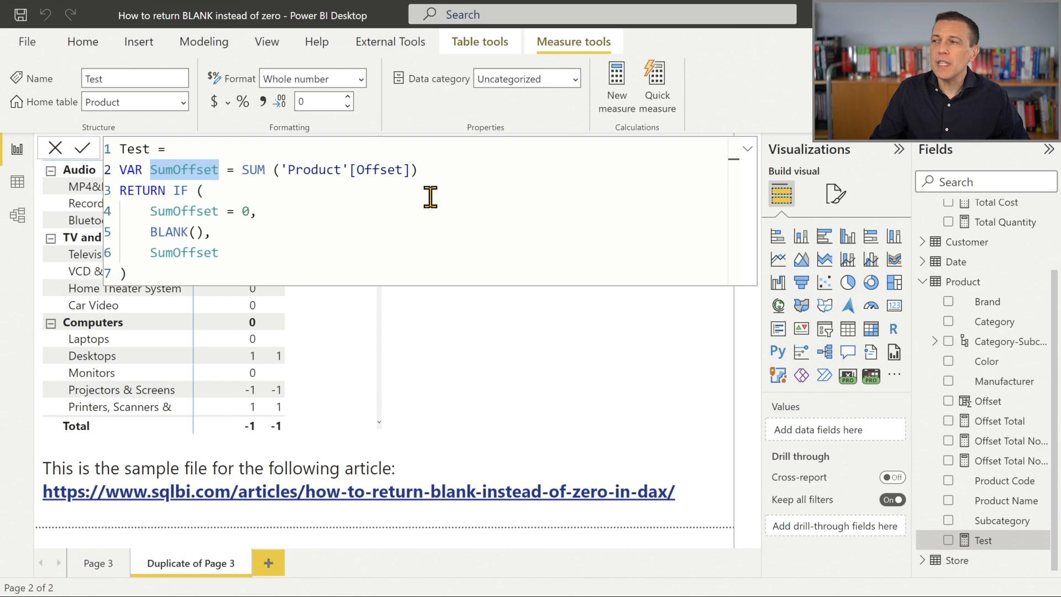
mouse_move(330, 200)
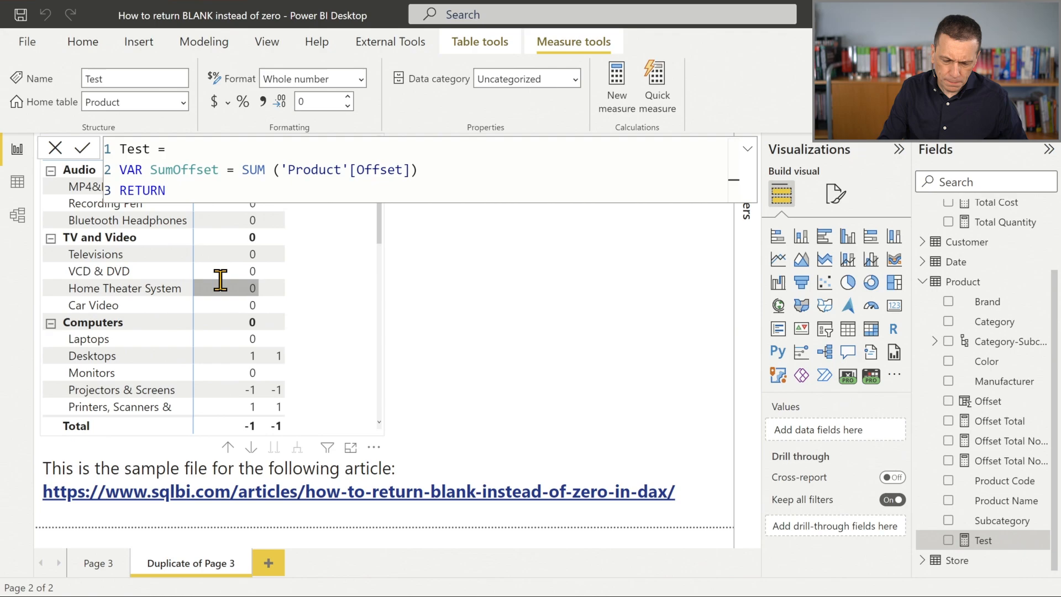
text(SUM ('Product'[Offset]))
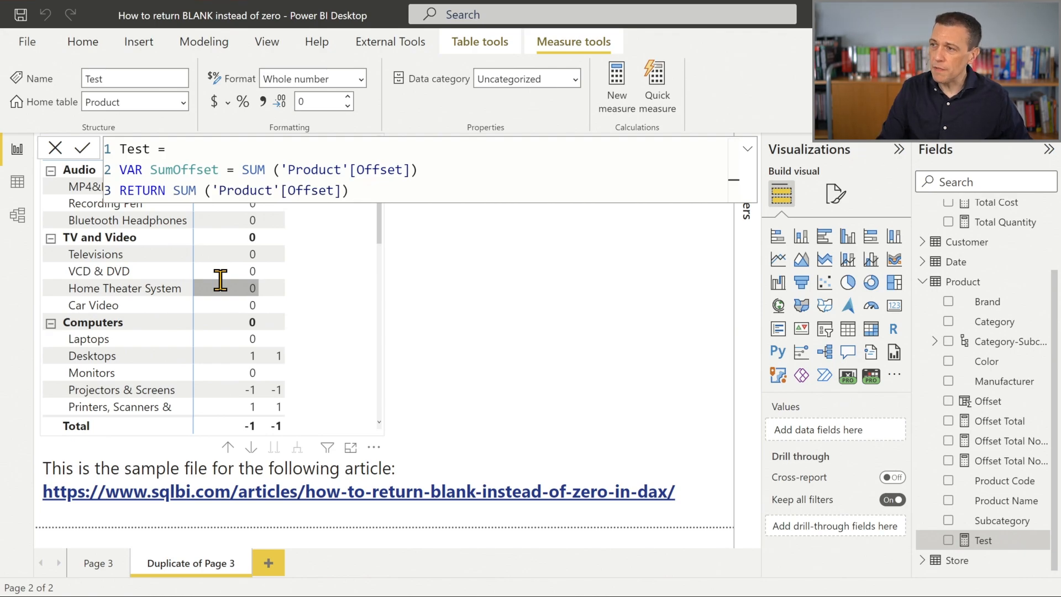
text(Su)
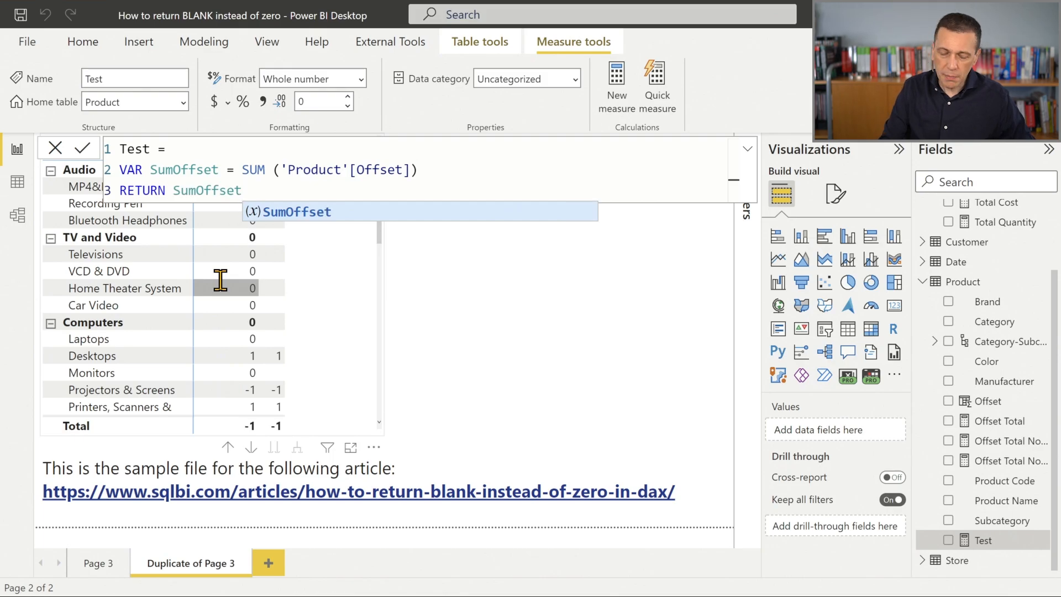
text(*)
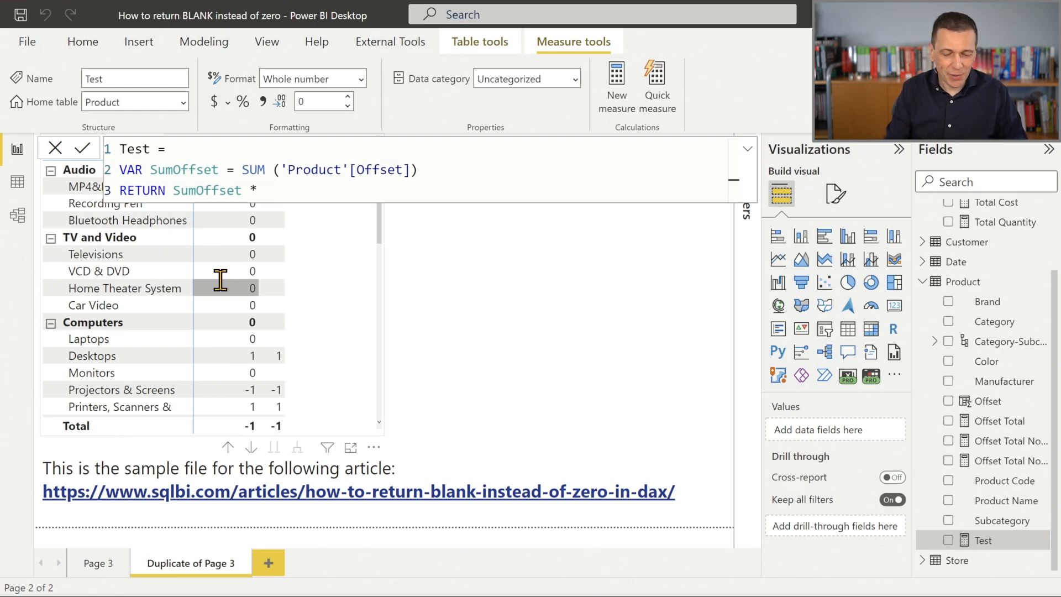
text(DIVIDE ()
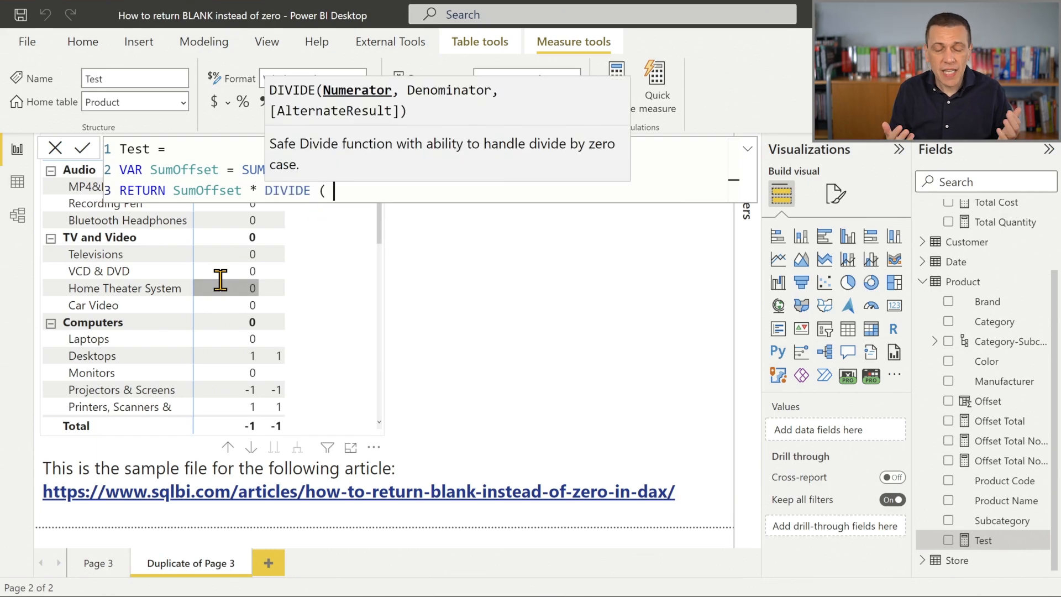
text(SumOffset)
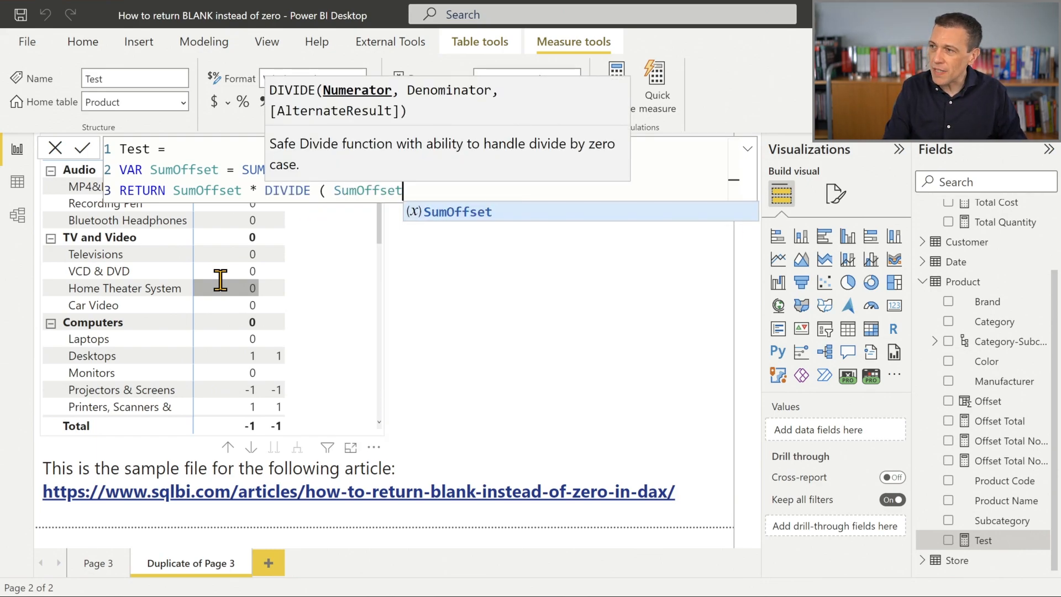
text(, SumOffset ))
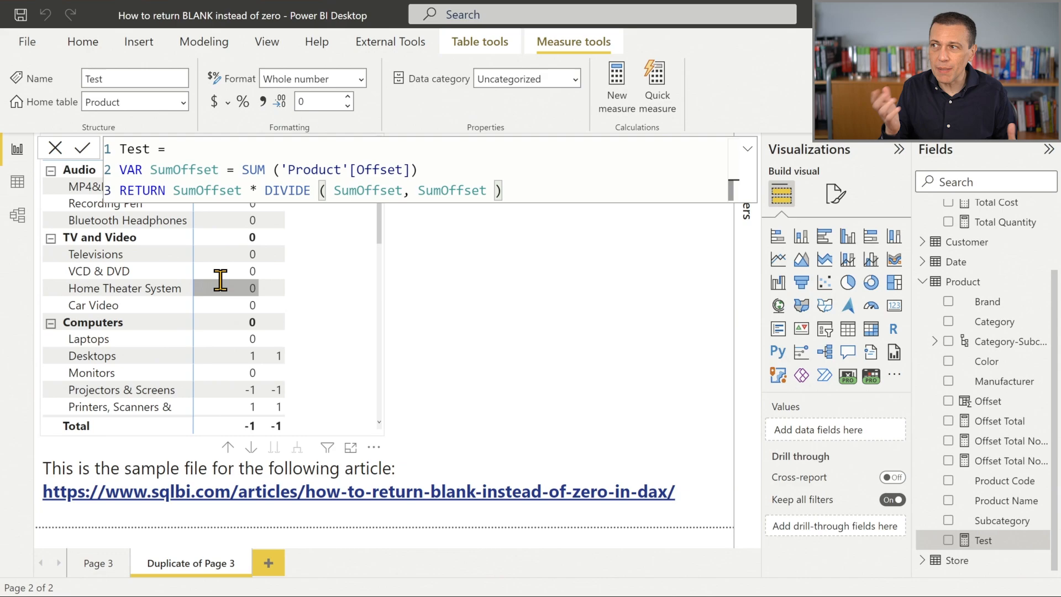
double_click(450, 190)
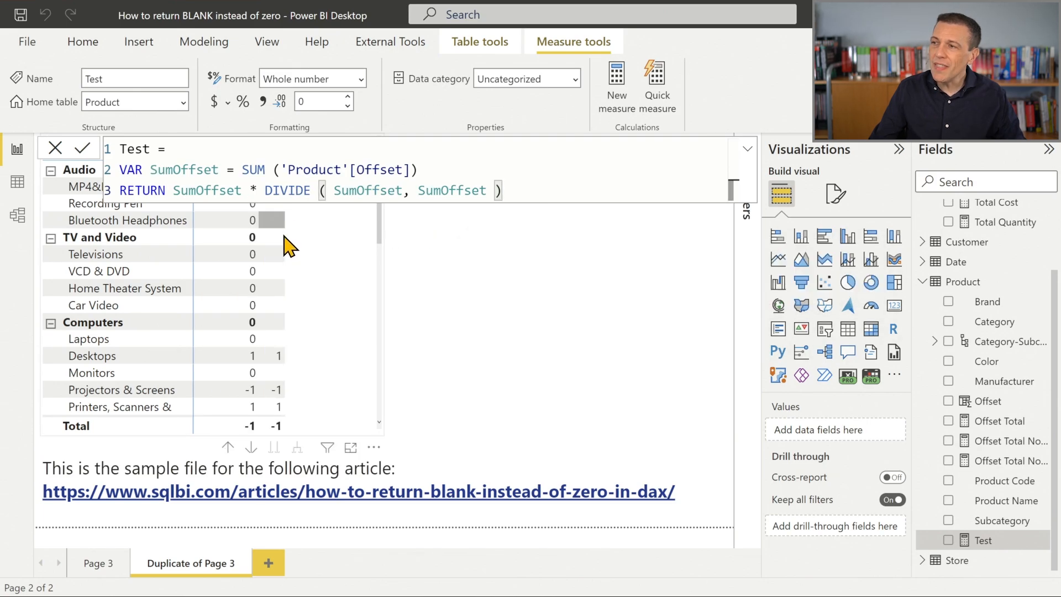
mouse_move(284, 351)
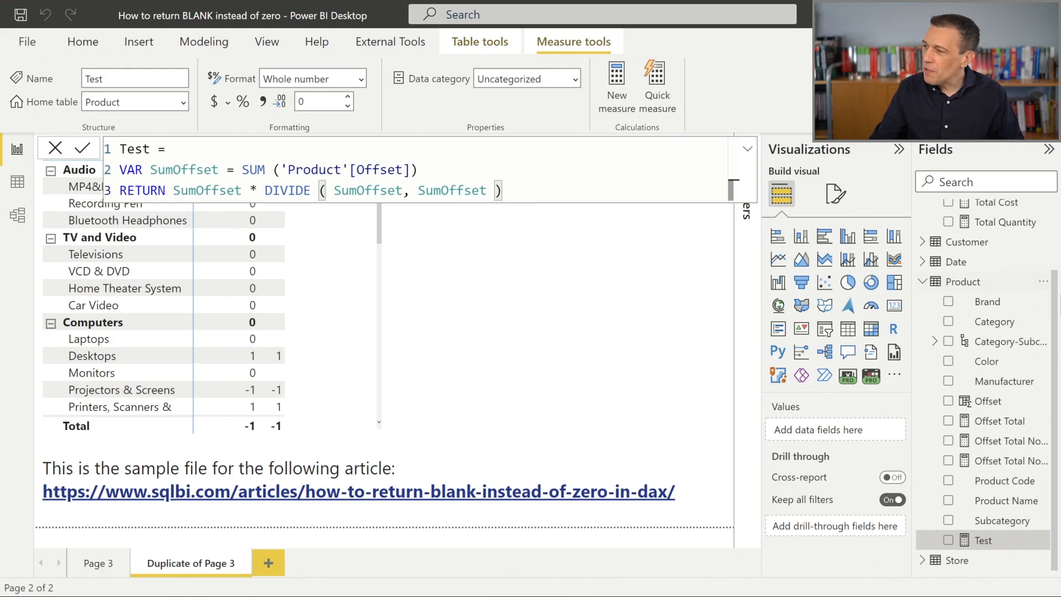
Step: Show the Offset Total No Zero IF measure's IF(SumOffset = 0, BLANK(), SumOffset) formula
click(1008, 440)
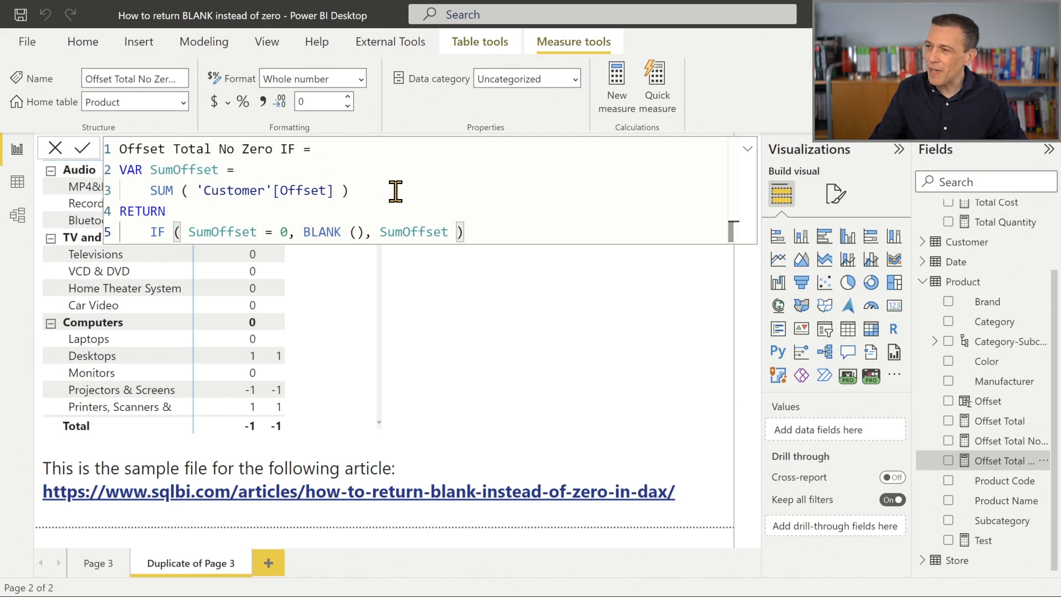
mouse_move(488, 214)
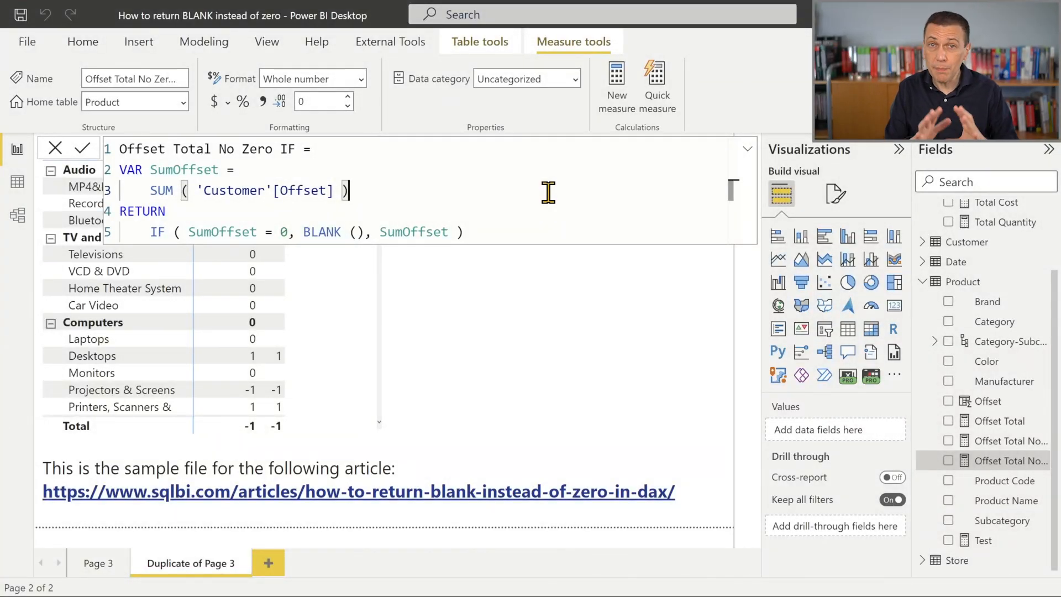
mouse_move(801, 329)
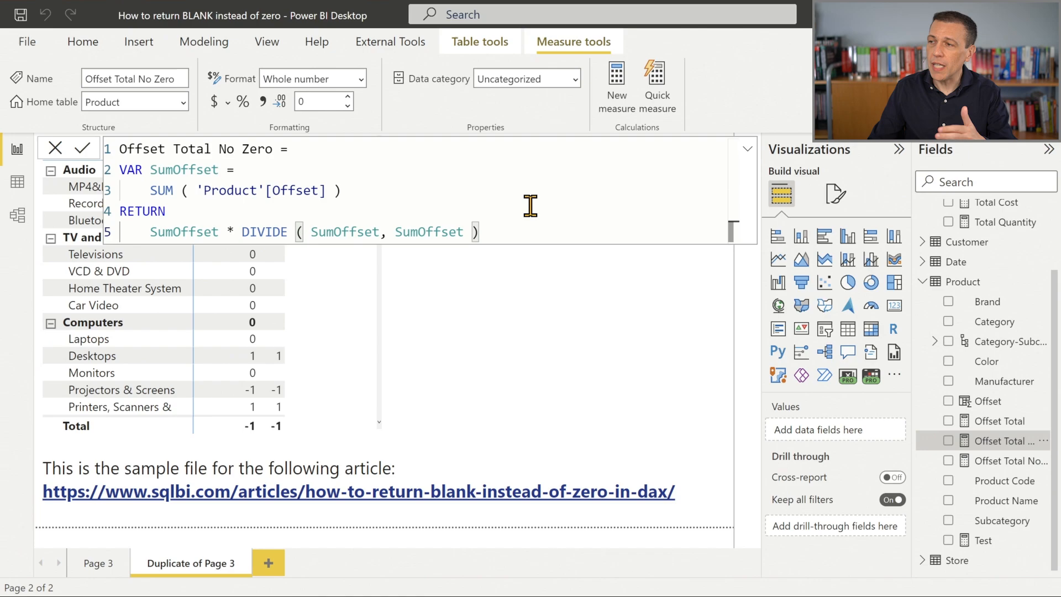
mouse_move(539, 194)
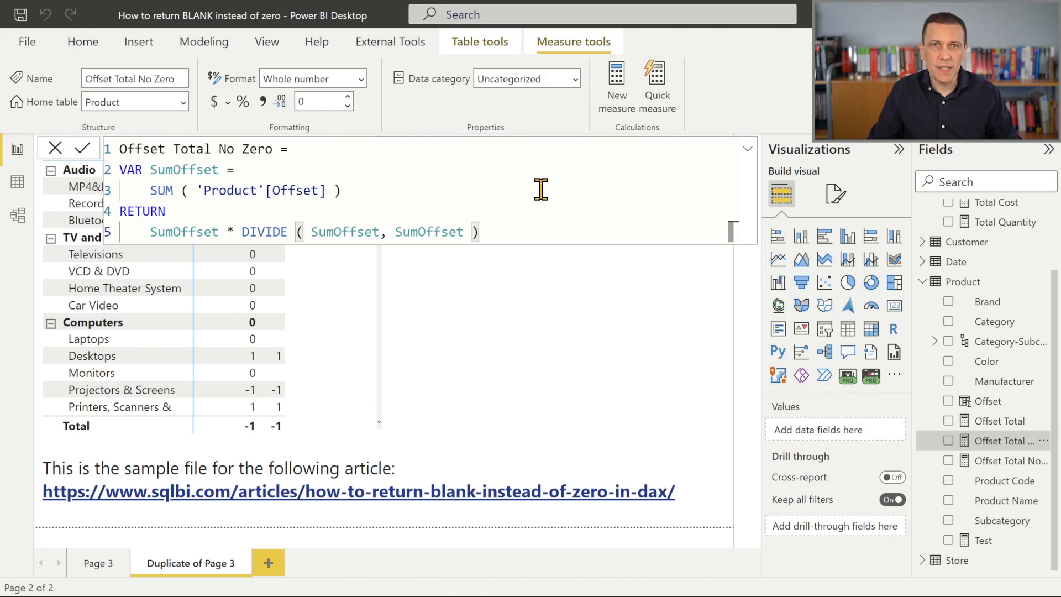
mouse_move(517, 301)
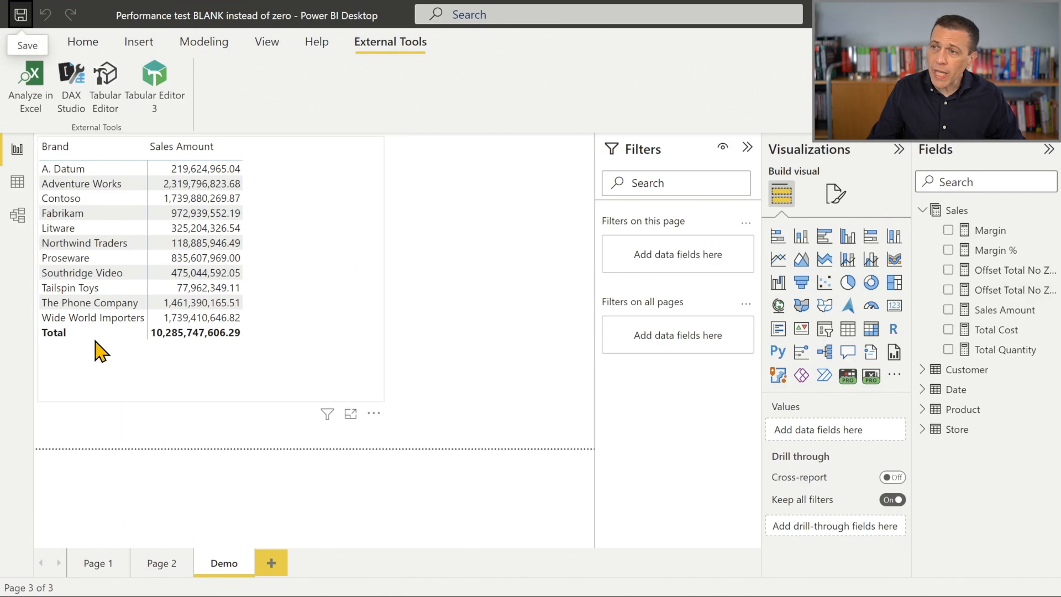
mouse_move(449, 379)
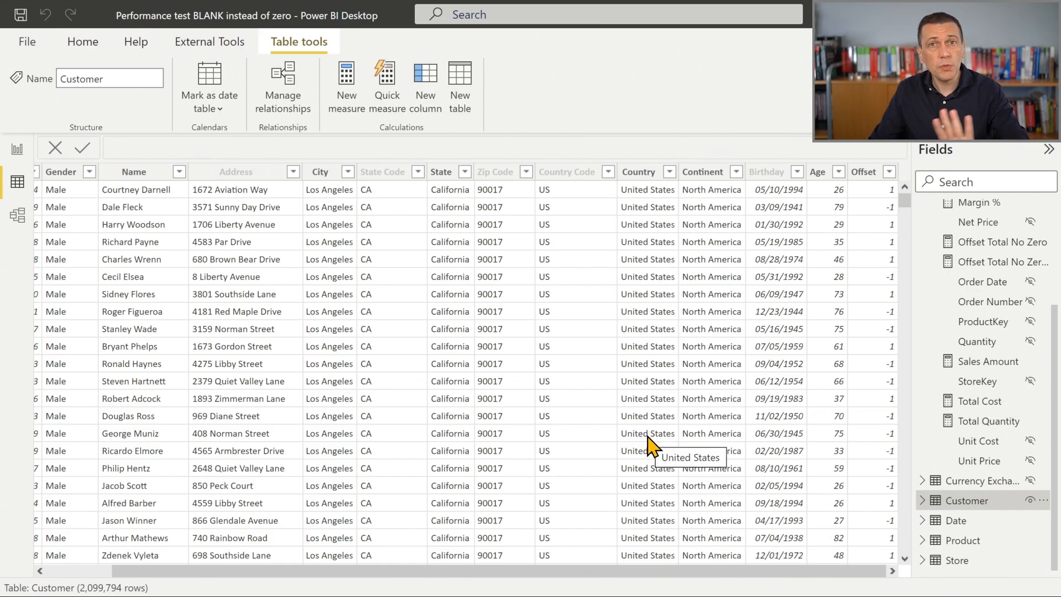
mouse_move(318, 443)
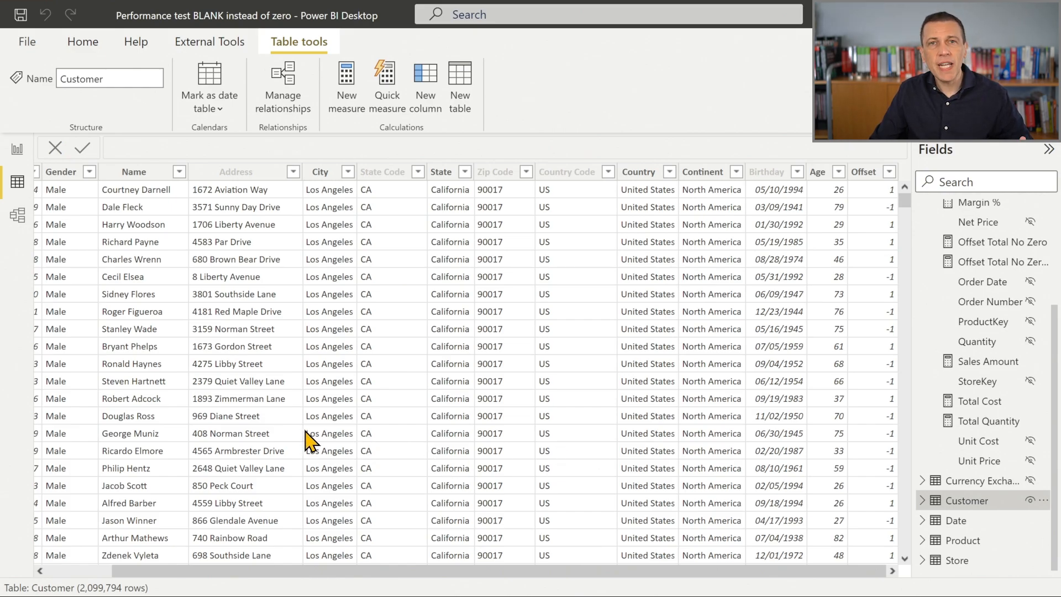
mouse_move(312, 440)
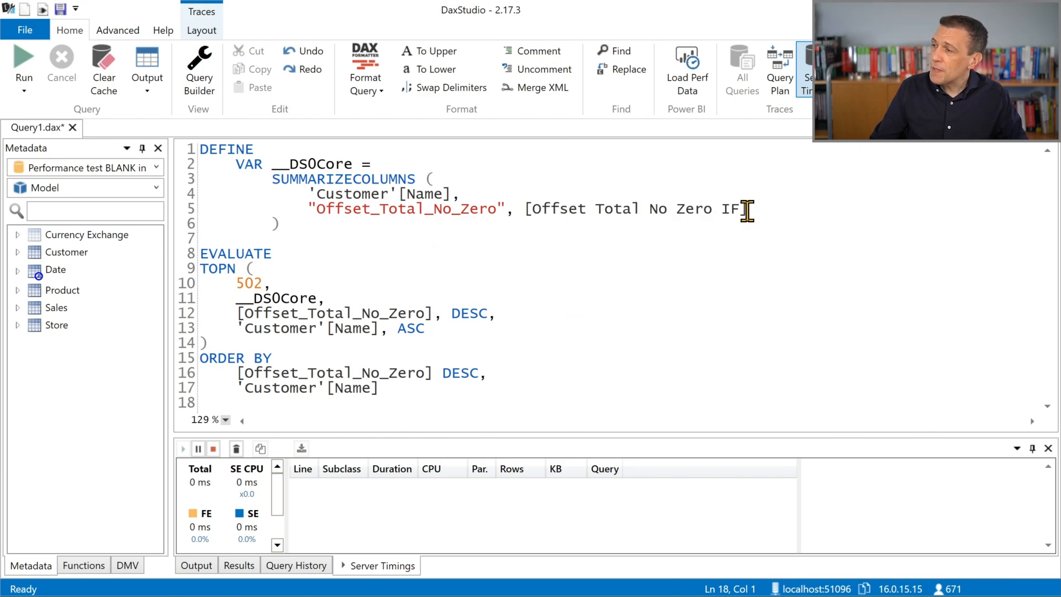
Step: Run the TOPN 502 customer query evaluating [Offset Total No Zero IF]
double_click(336, 195)
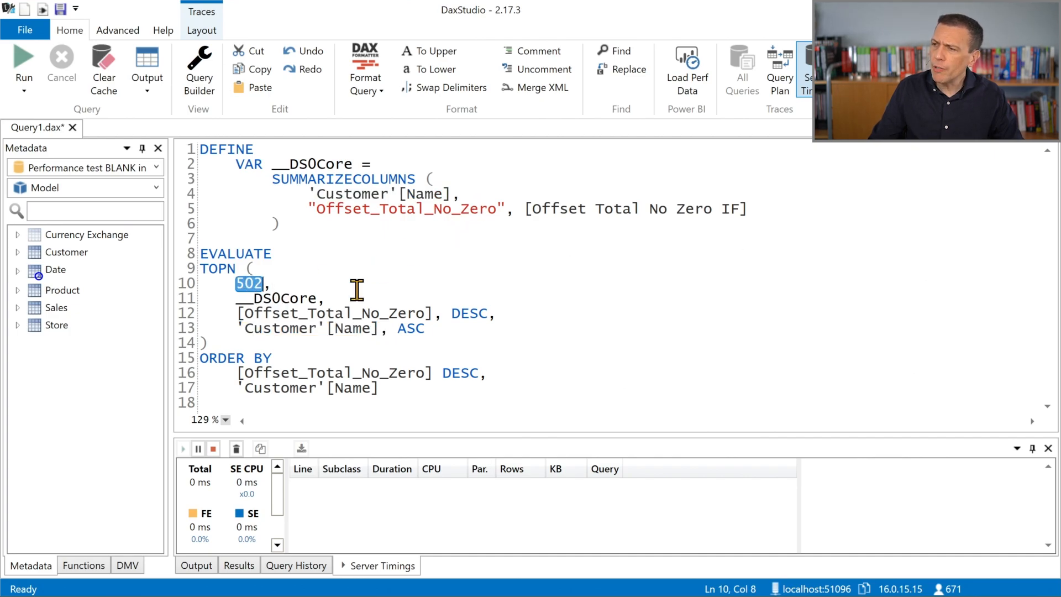
mouse_move(443, 291)
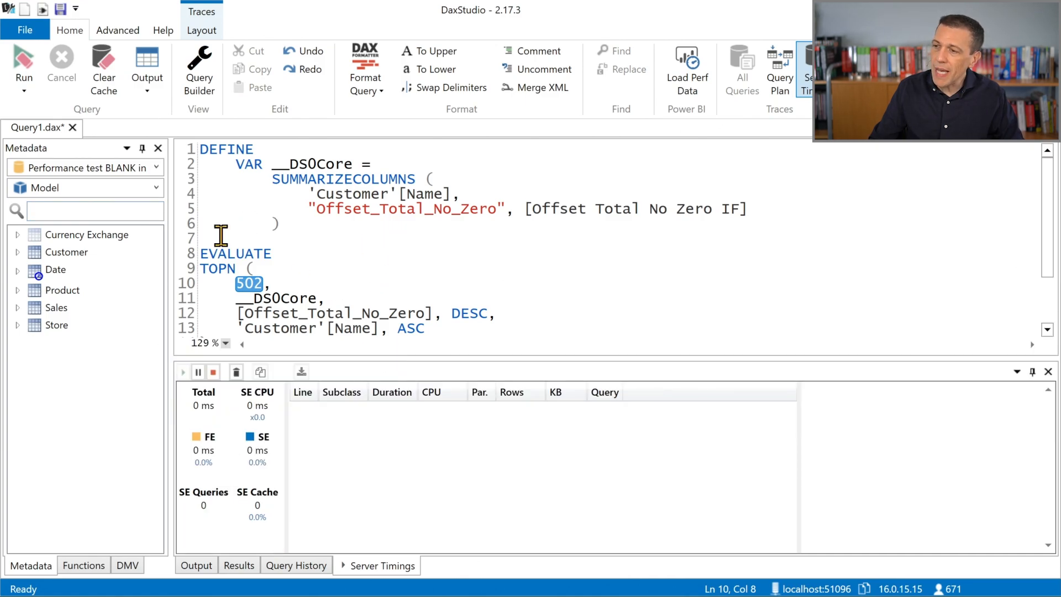
click(24, 67)
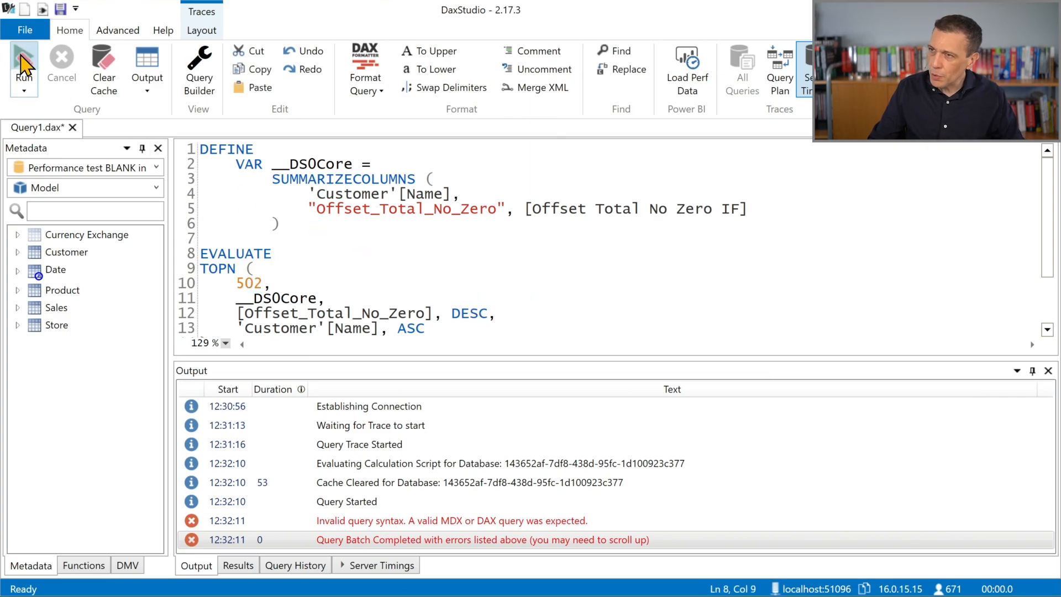
click(23, 67)
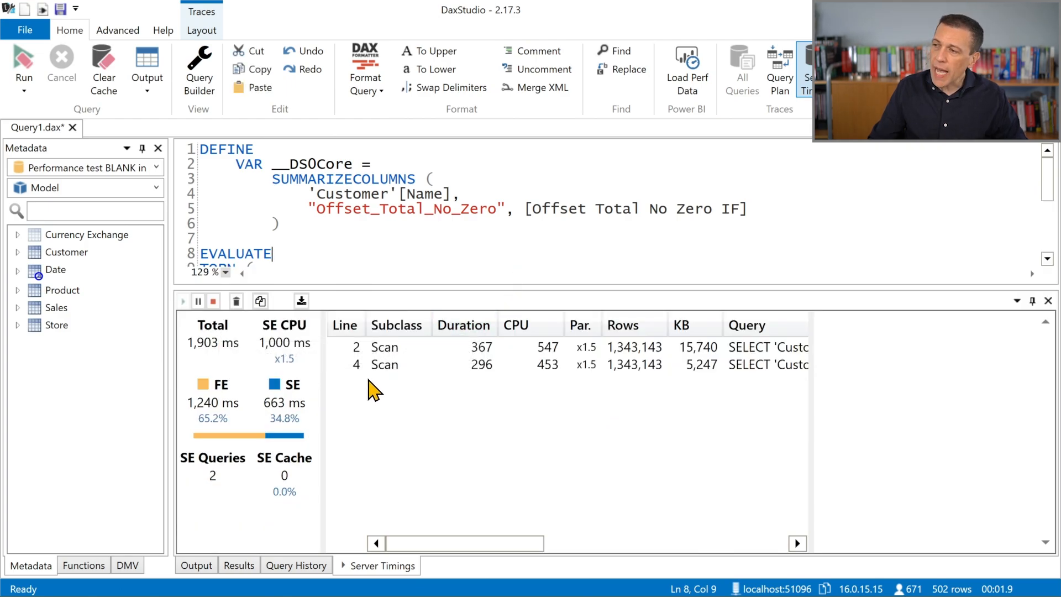
mouse_move(402, 359)
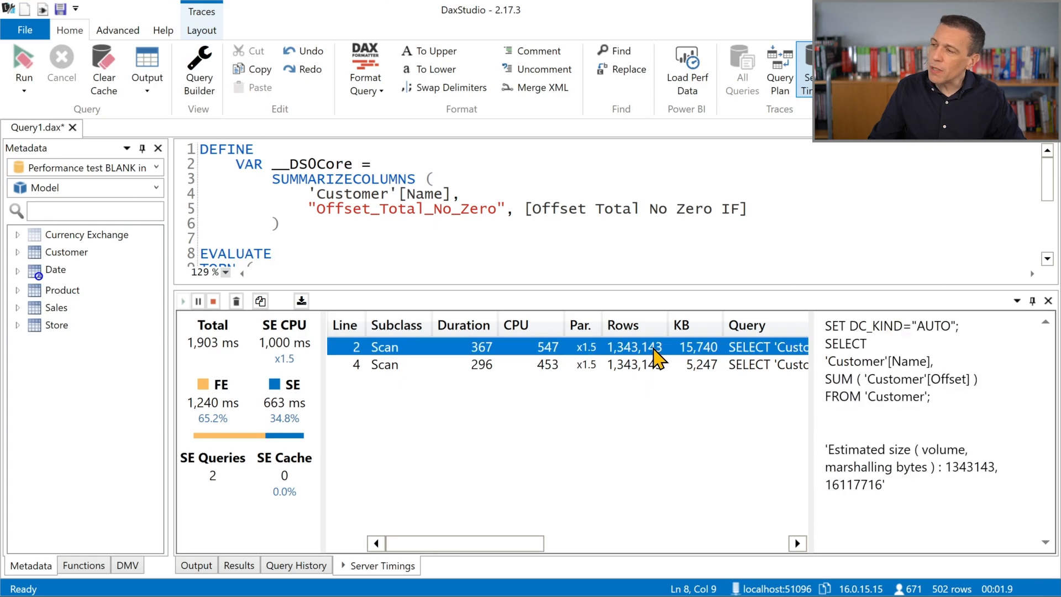
Step: Inspect the IF measure's two storage-engine scan queries, then target the IF suffix for removal
click(474, 363)
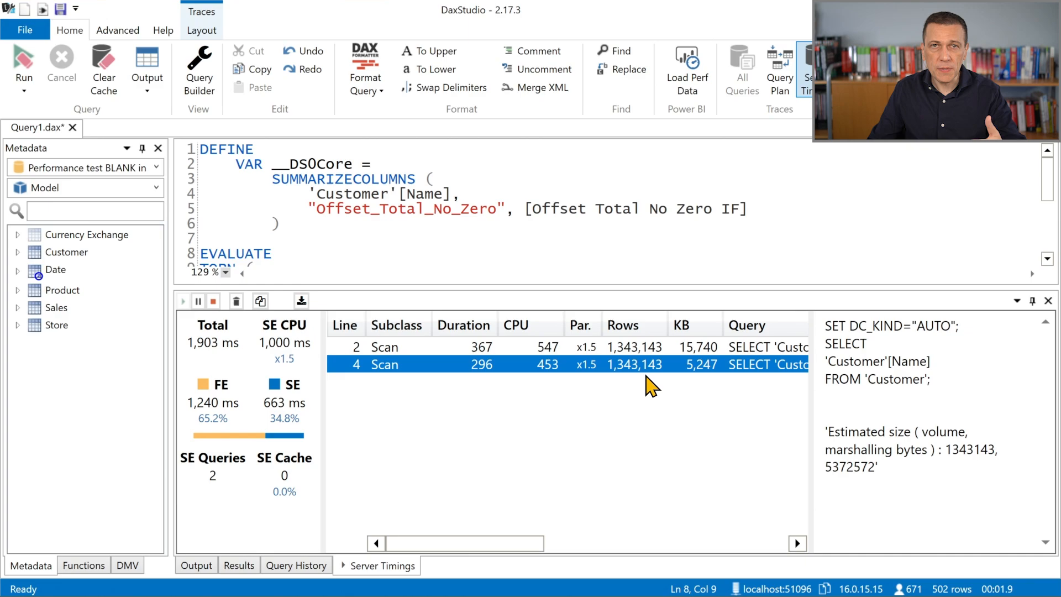
mouse_move(371, 381)
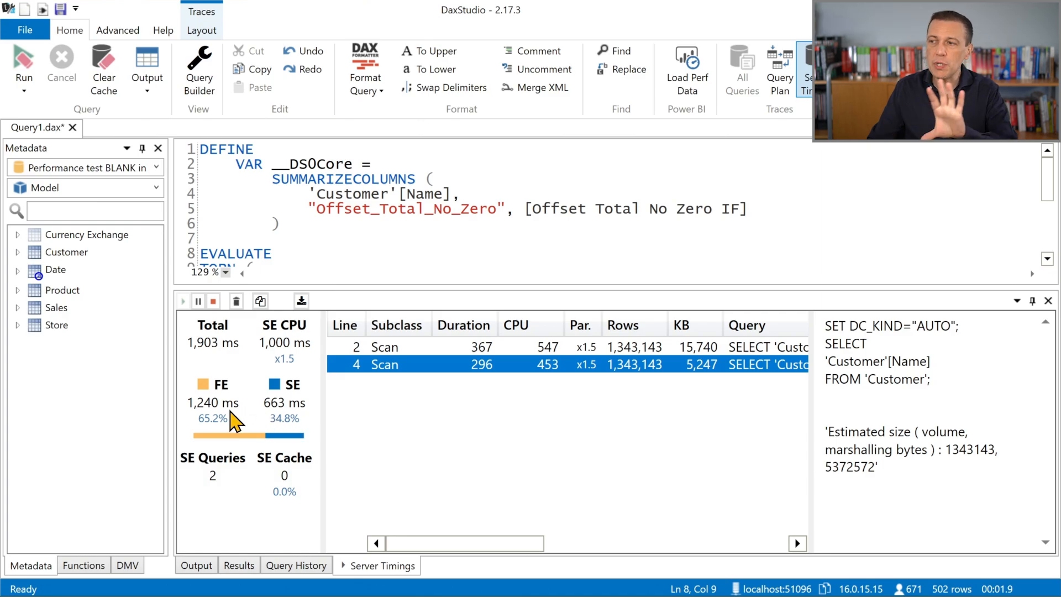
mouse_move(220, 420)
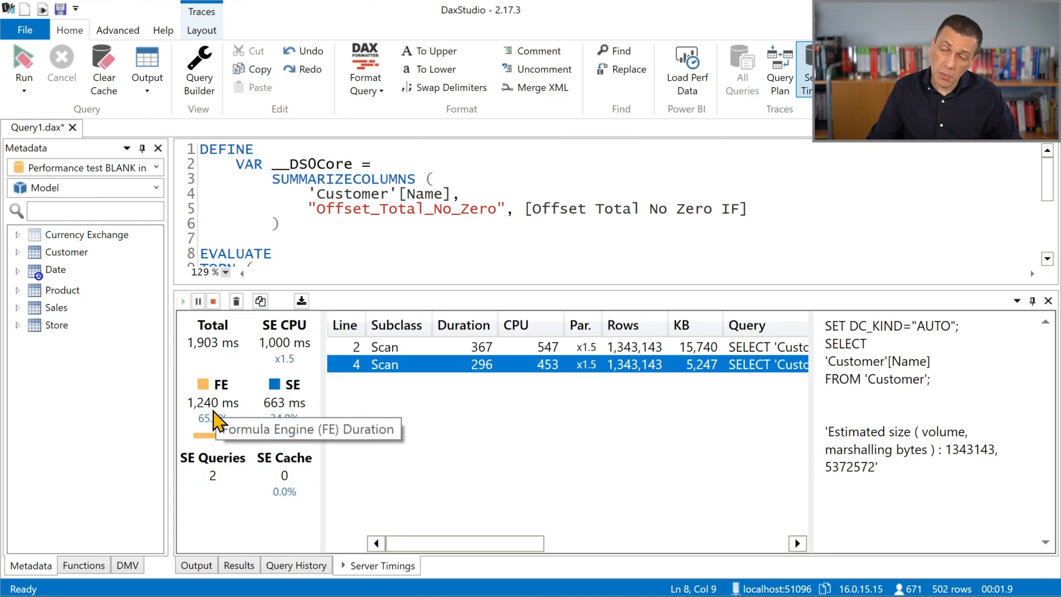
mouse_move(233, 453)
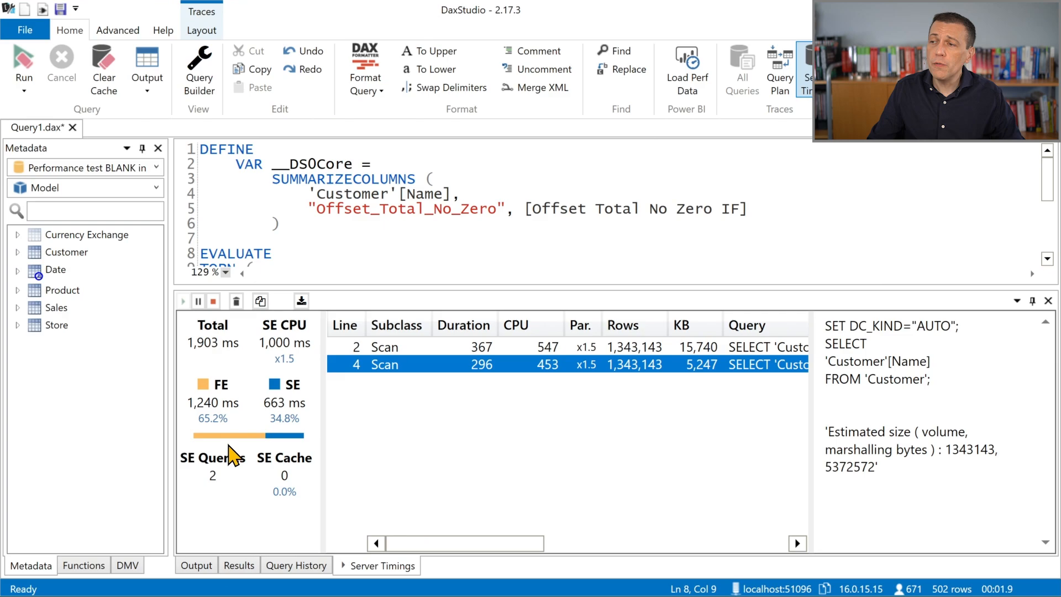
mouse_move(297, 305)
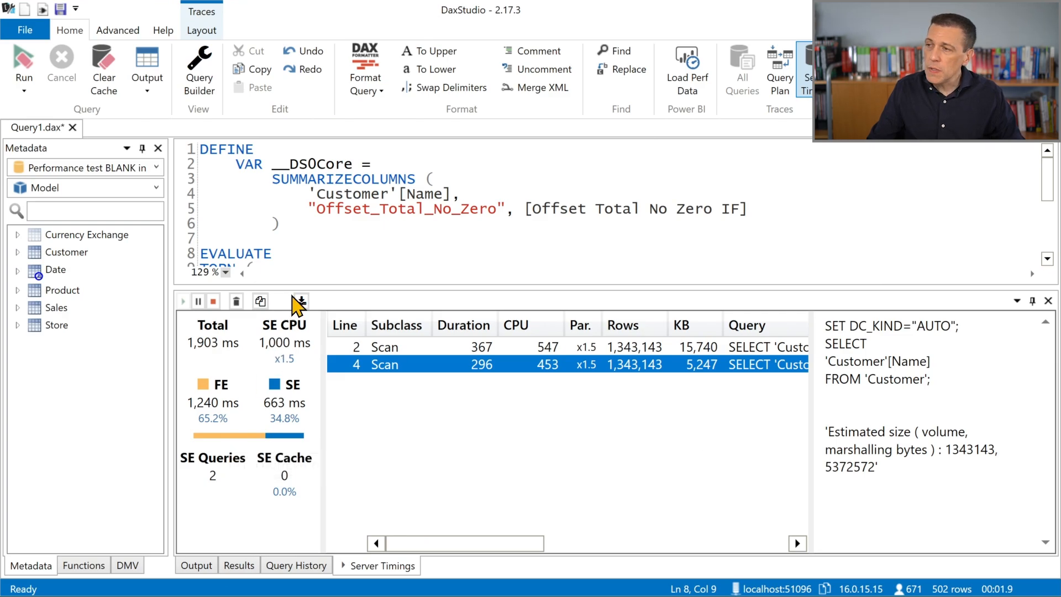
double_click(732, 209)
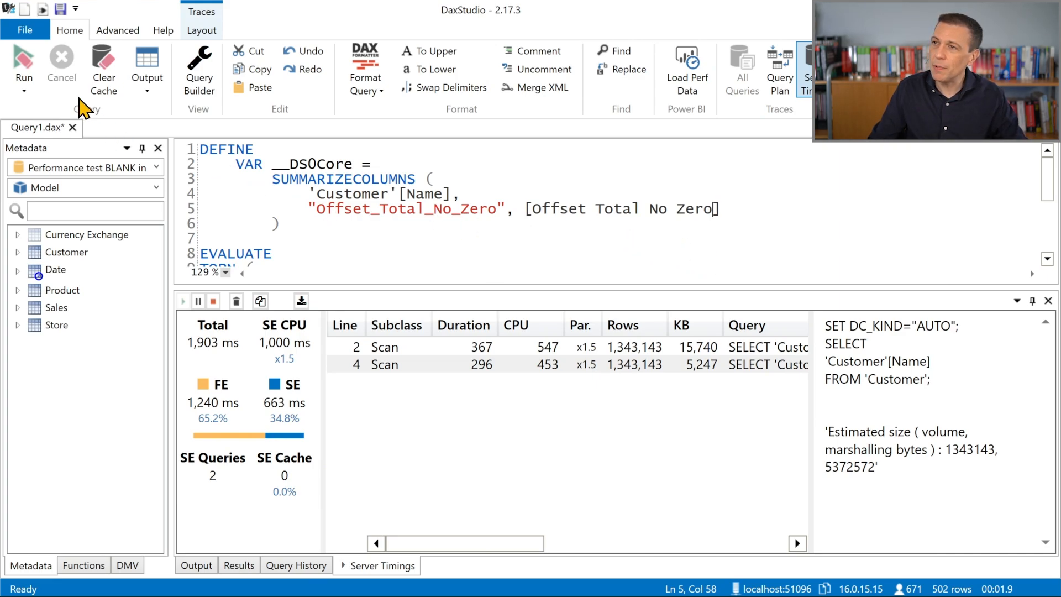
Step: Run the query with [Offset Total No Zero] and inspect its single 1,038 ms scan
click(23, 67)
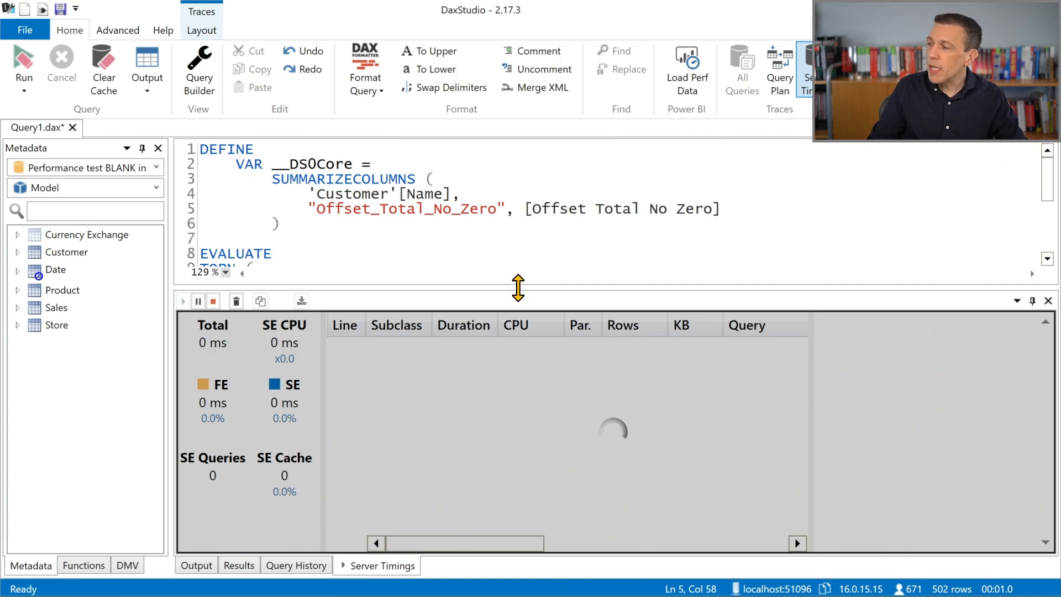
click(22, 67)
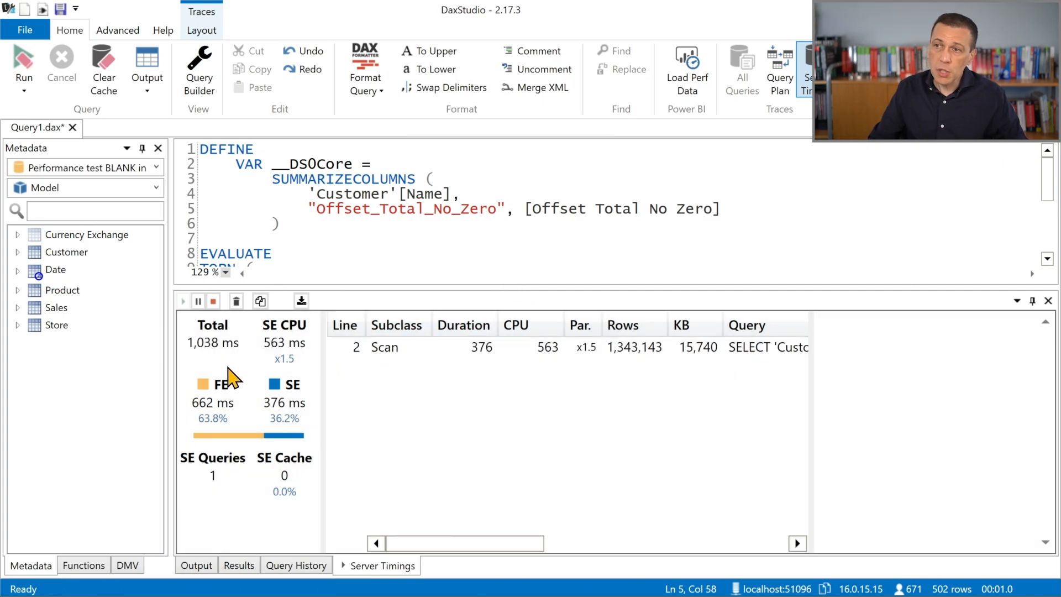
mouse_move(376, 412)
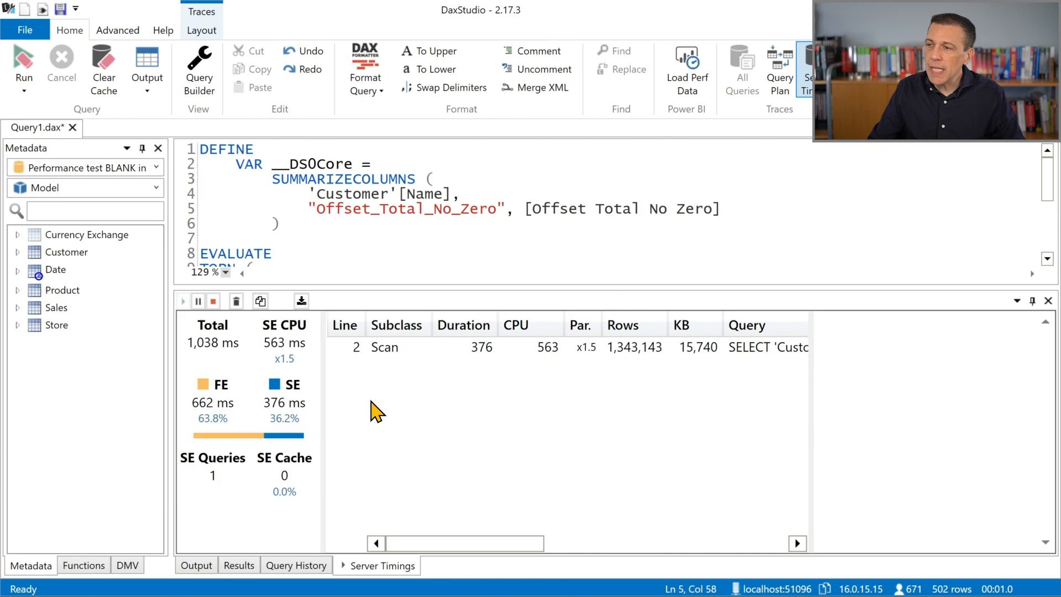
click(385, 347)
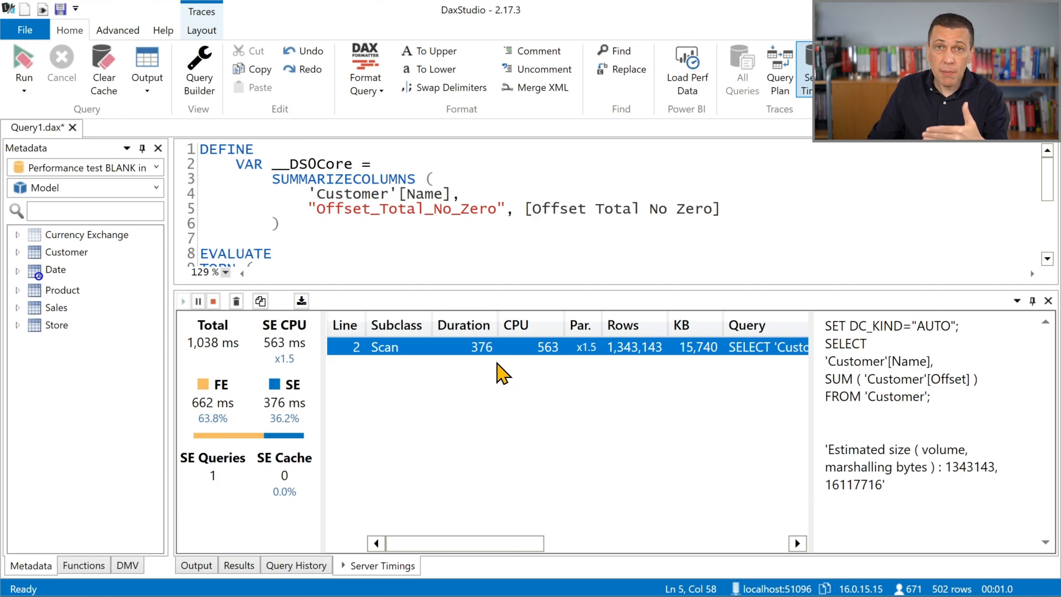
mouse_move(469, 383)
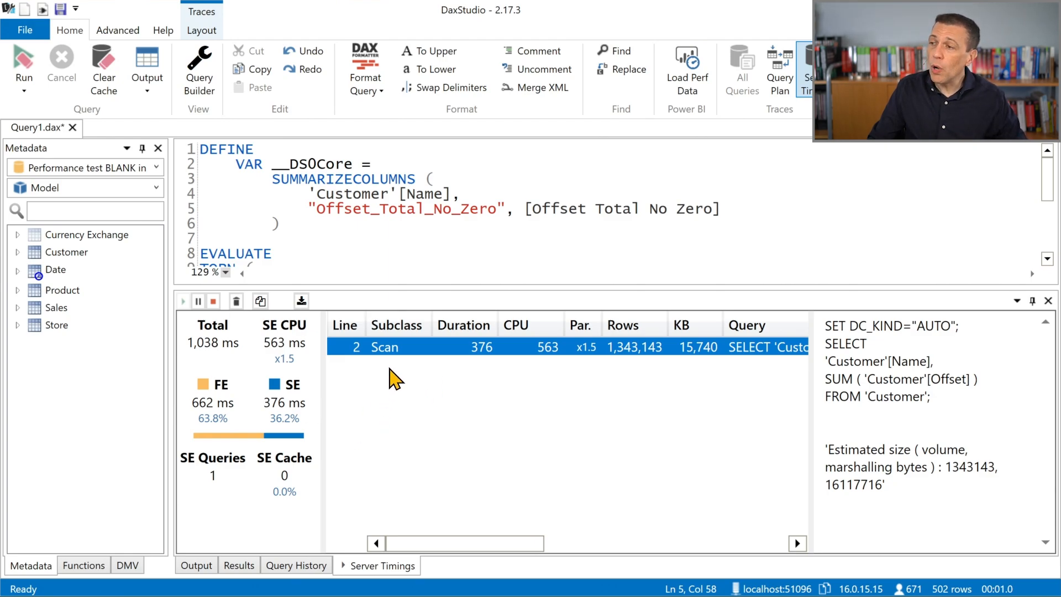
mouse_move(401, 357)
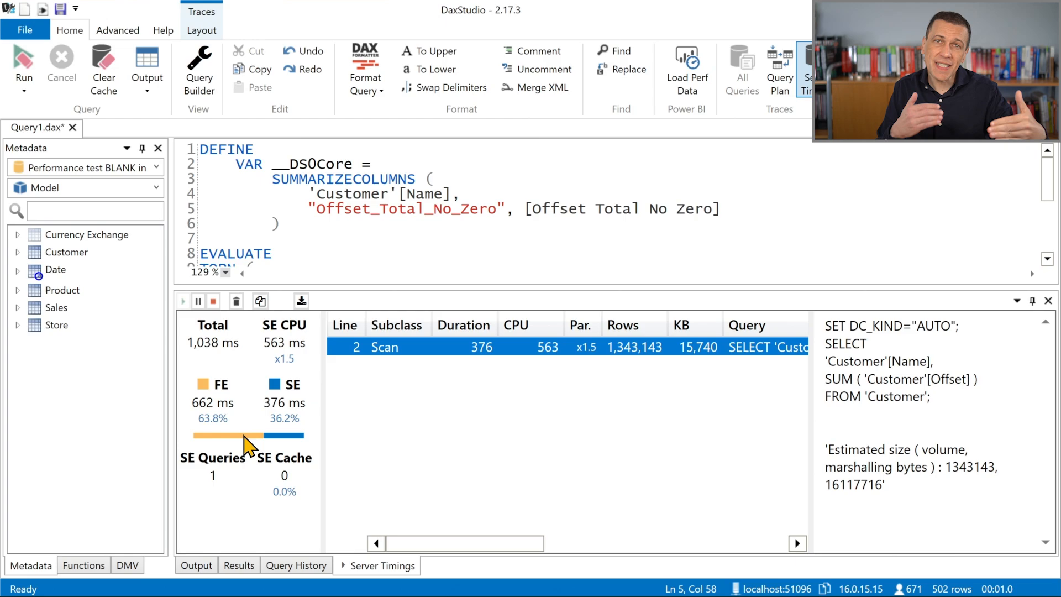
mouse_move(592, 440)
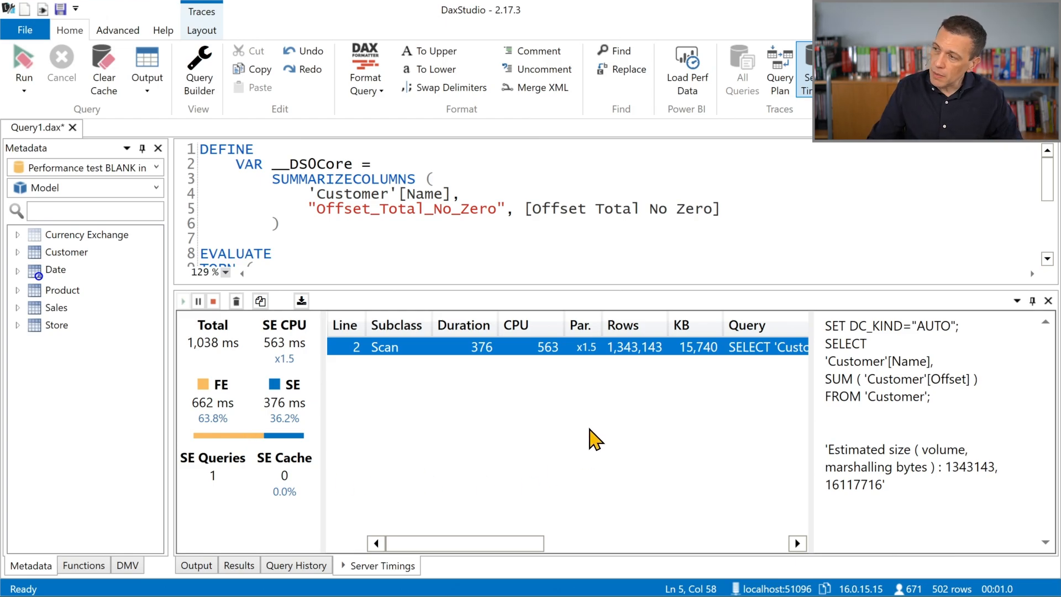
mouse_move(637, 367)
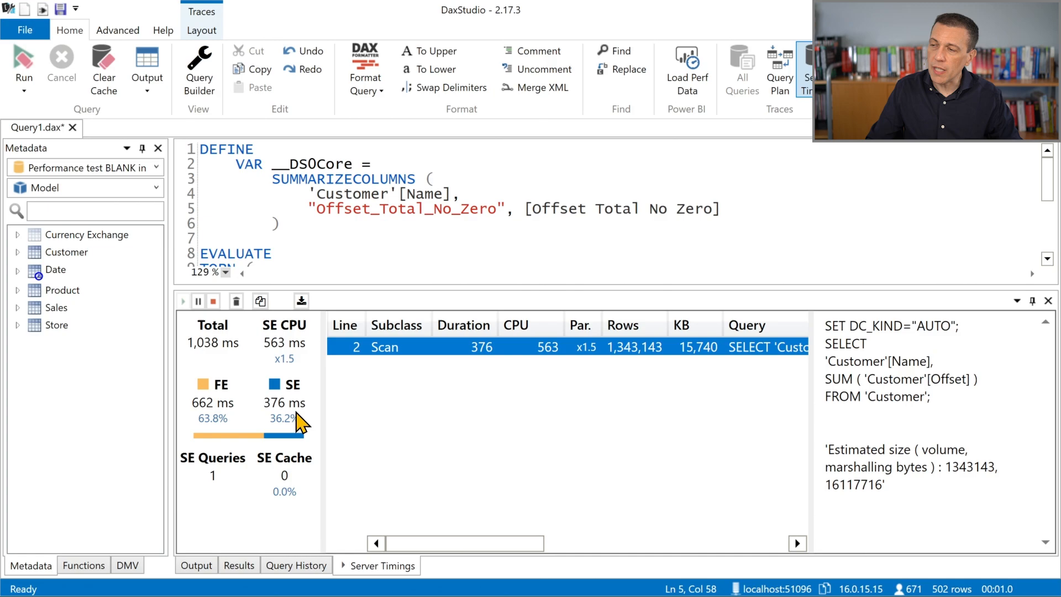
mouse_move(251, 420)
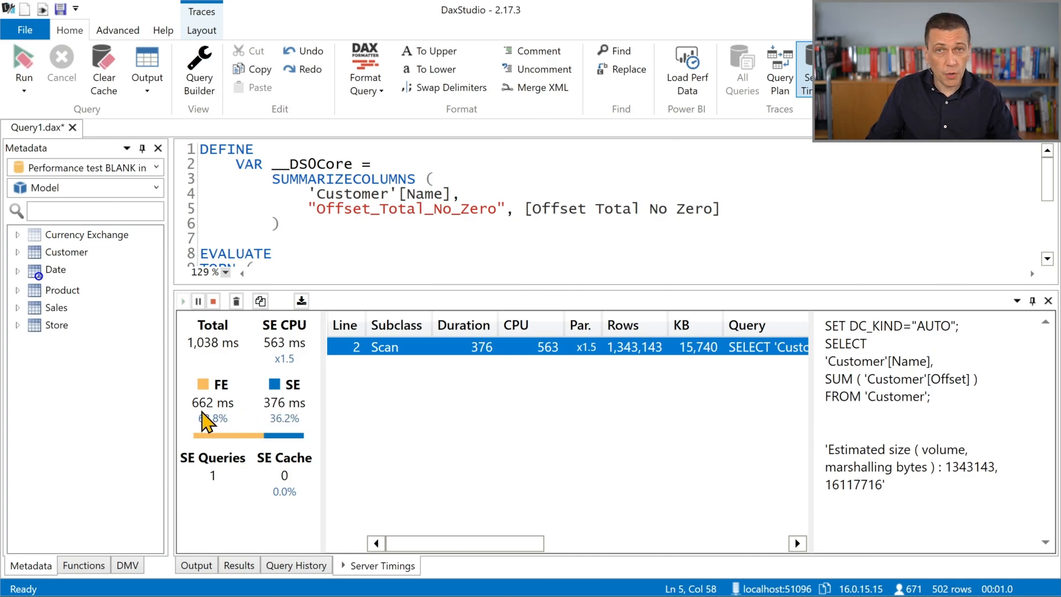
mouse_move(347, 426)
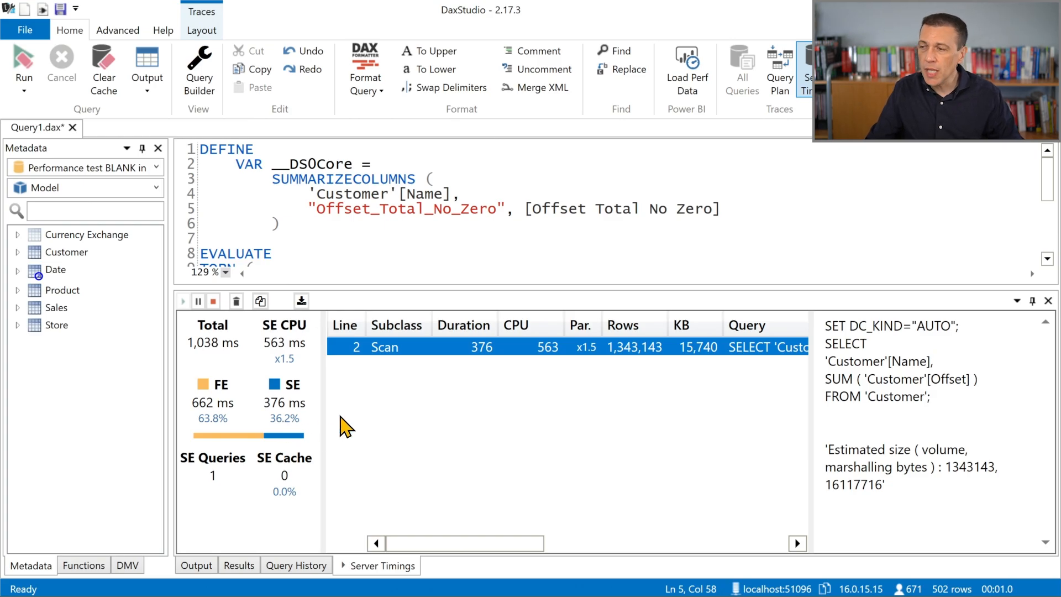